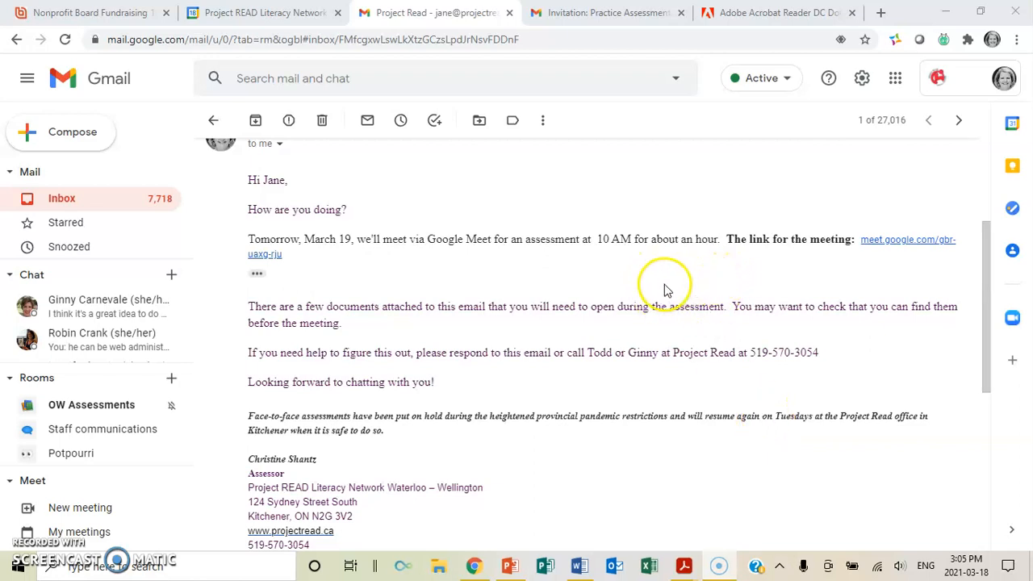
mouse_move(588, 270)
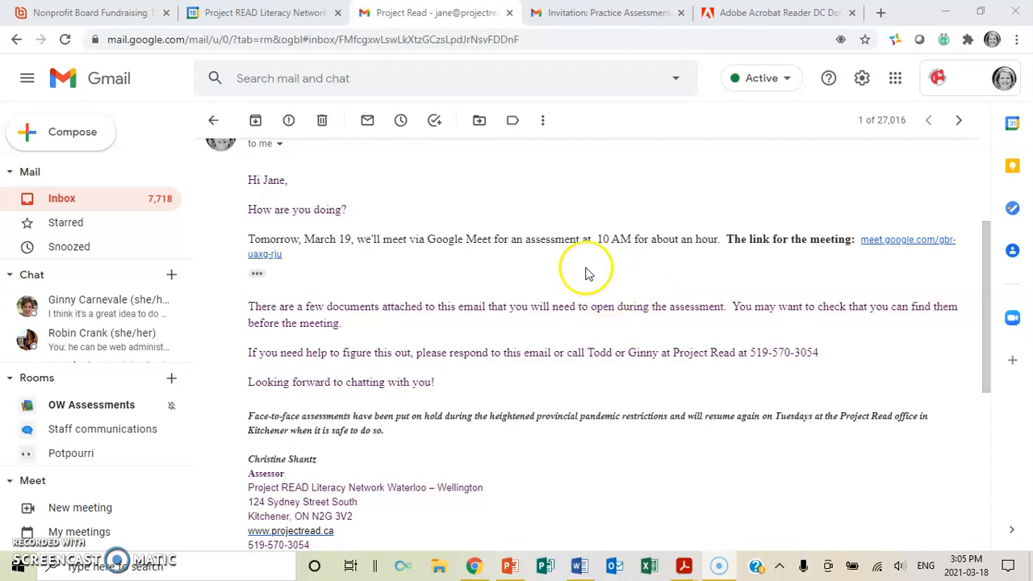
mouse_move(589, 281)
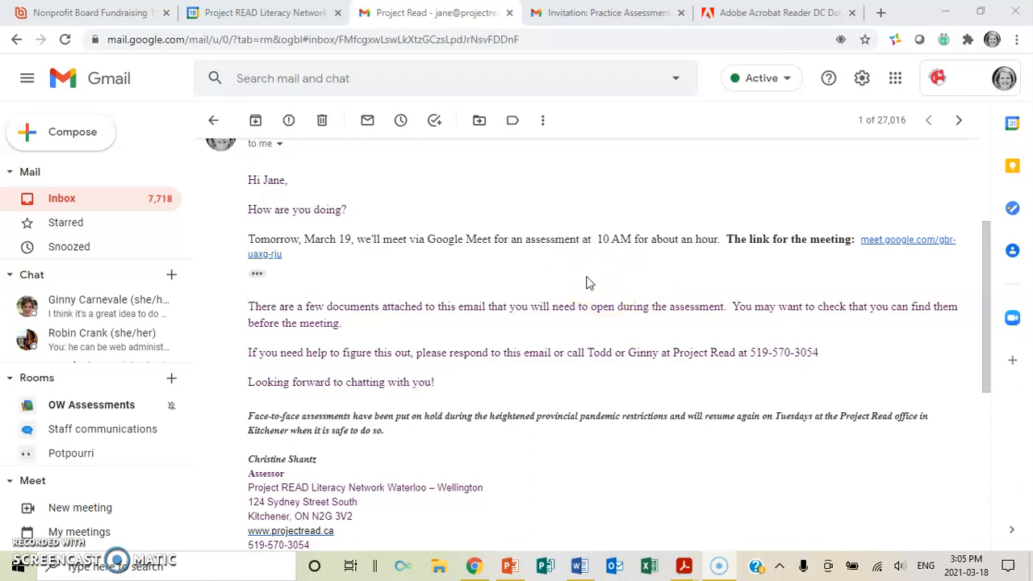
mouse_move(370, 199)
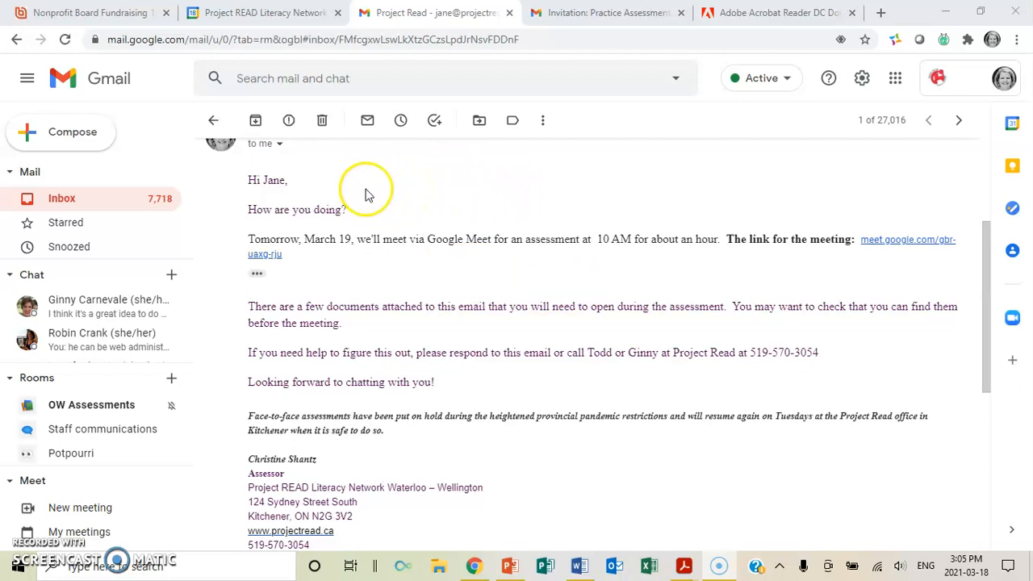
mouse_move(452, 197)
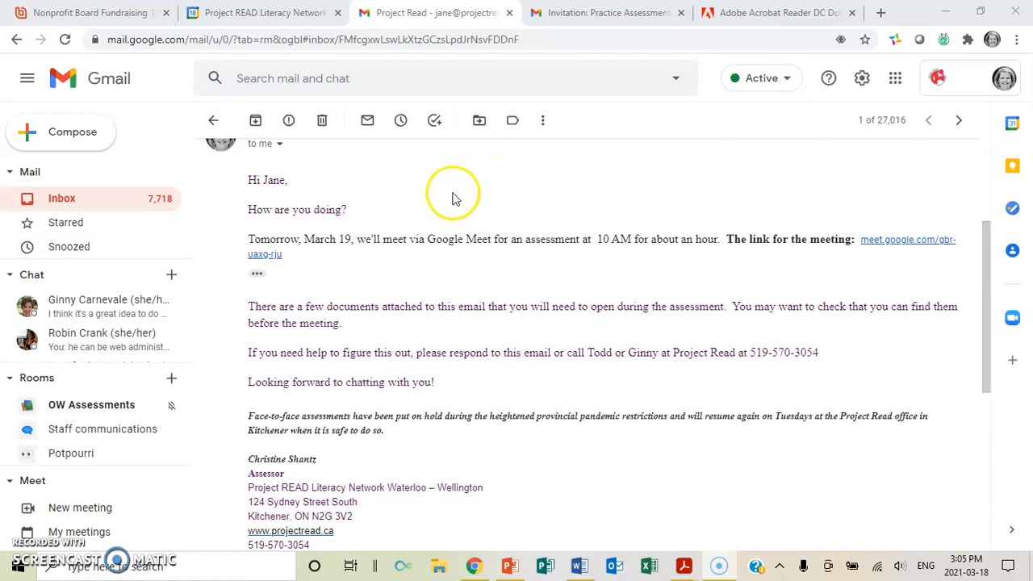
mouse_move(281, 202)
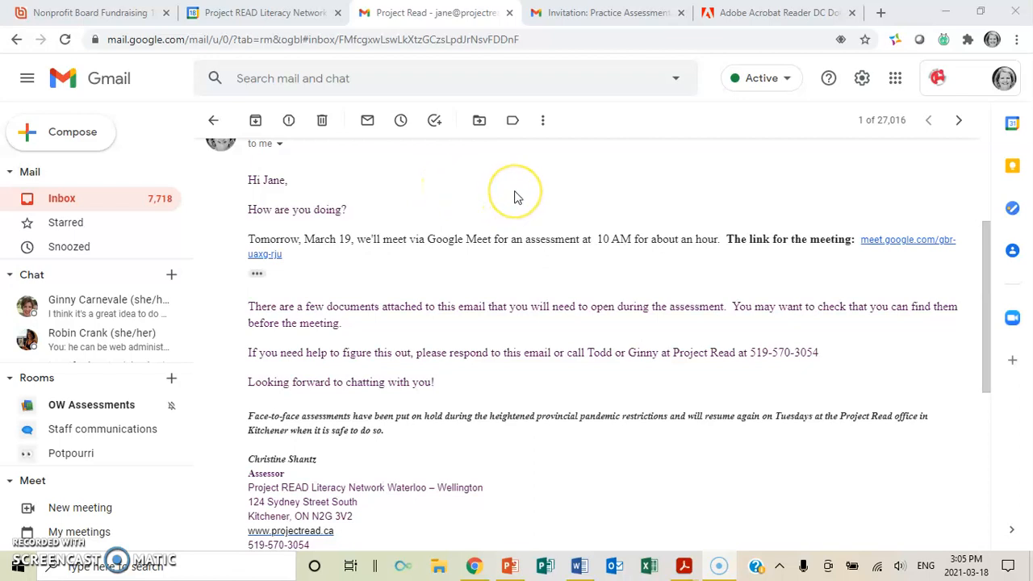
mouse_move(364, 266)
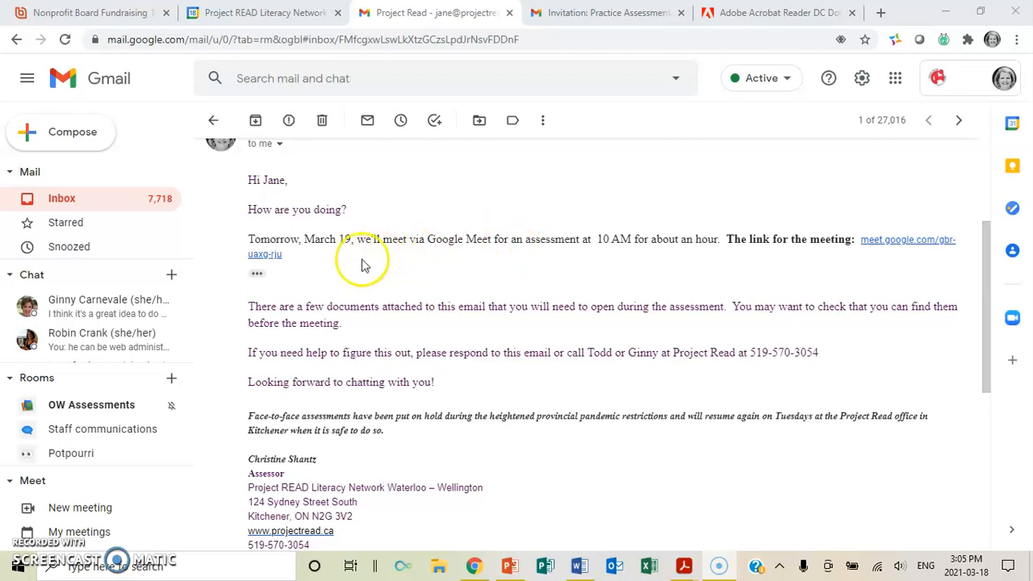
mouse_move(347, 256)
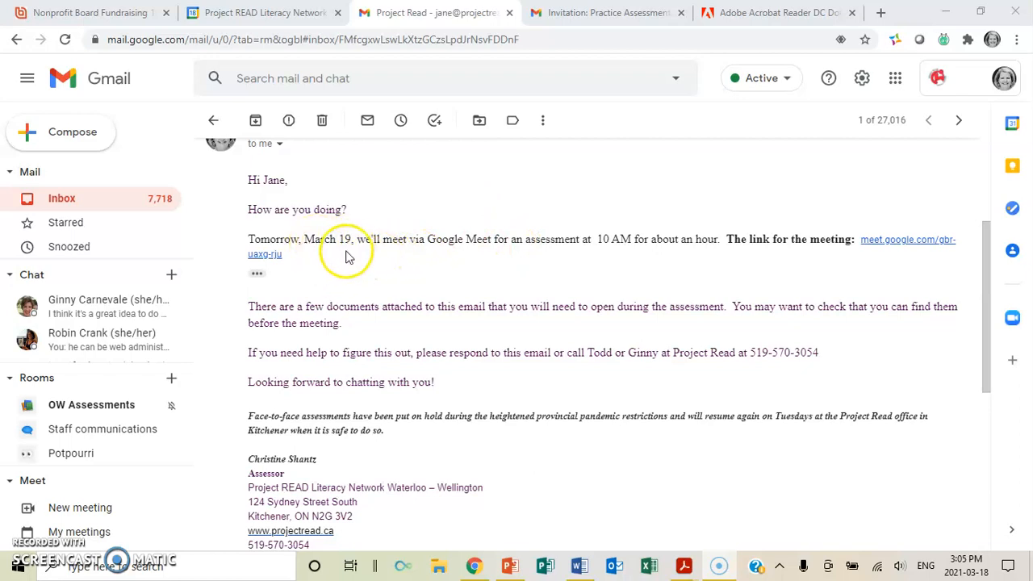
mouse_move(315, 254)
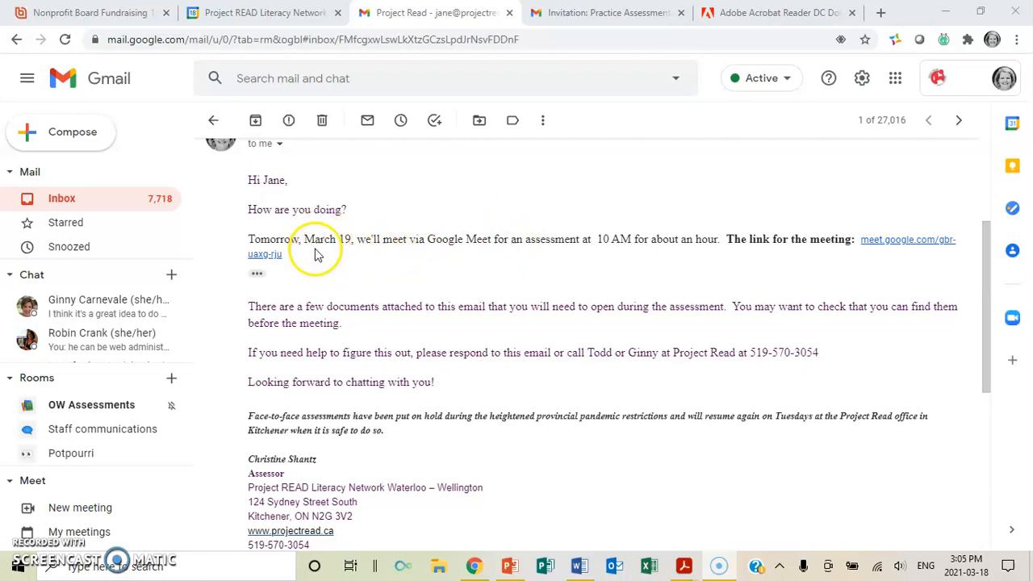
mouse_move(585, 251)
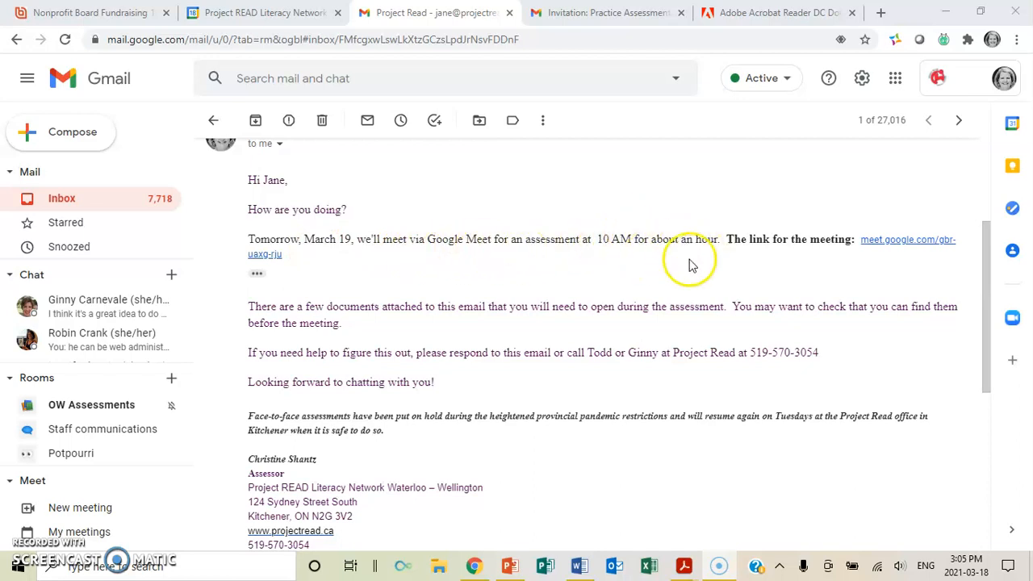
mouse_move(791, 270)
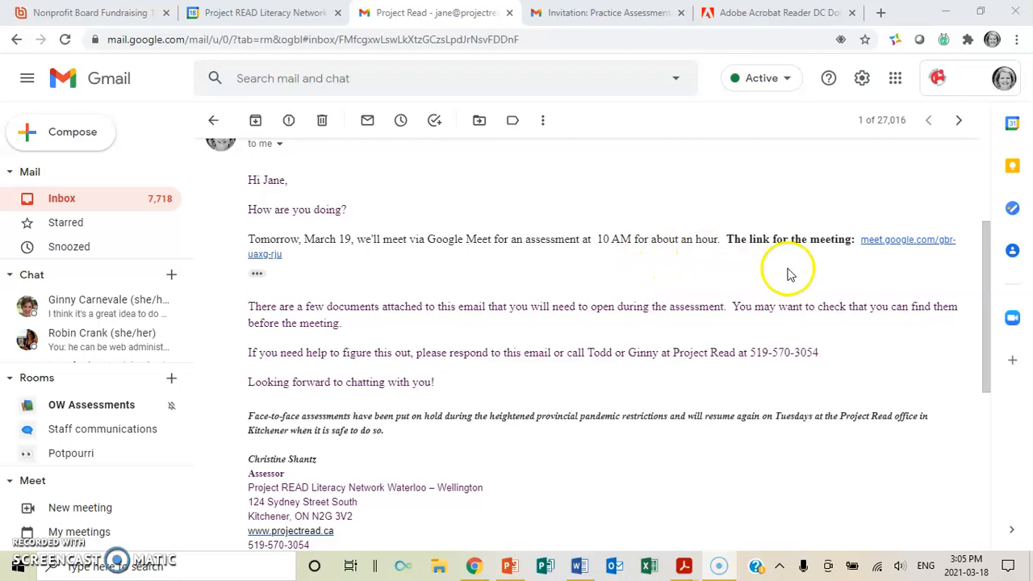
mouse_move(762, 270)
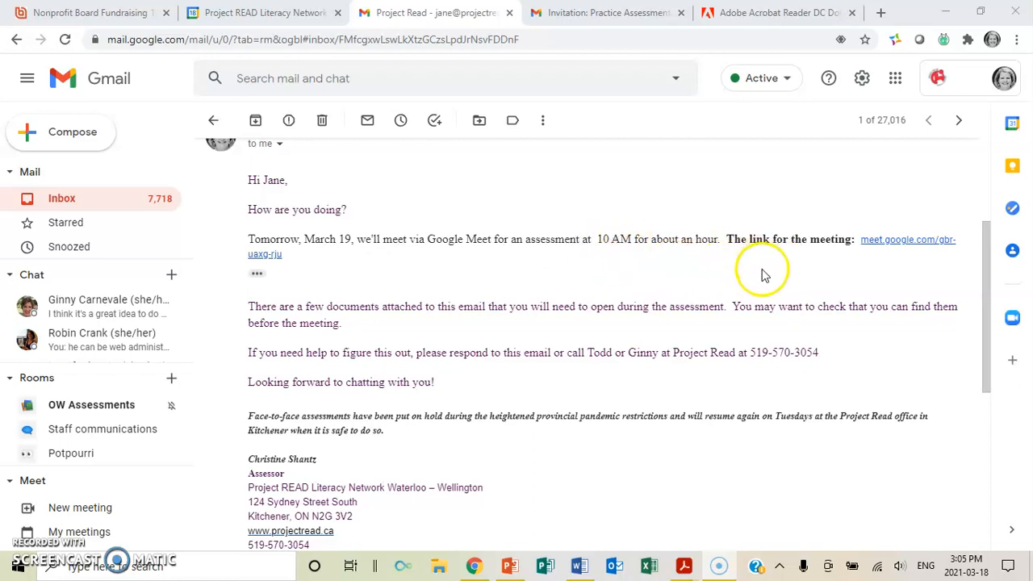
mouse_move(763, 274)
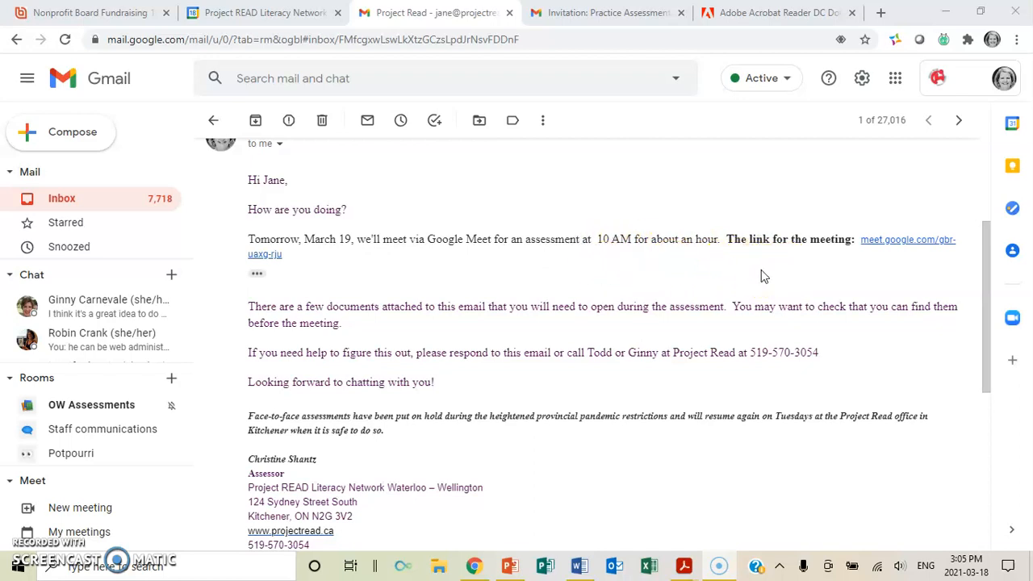
mouse_move(902, 258)
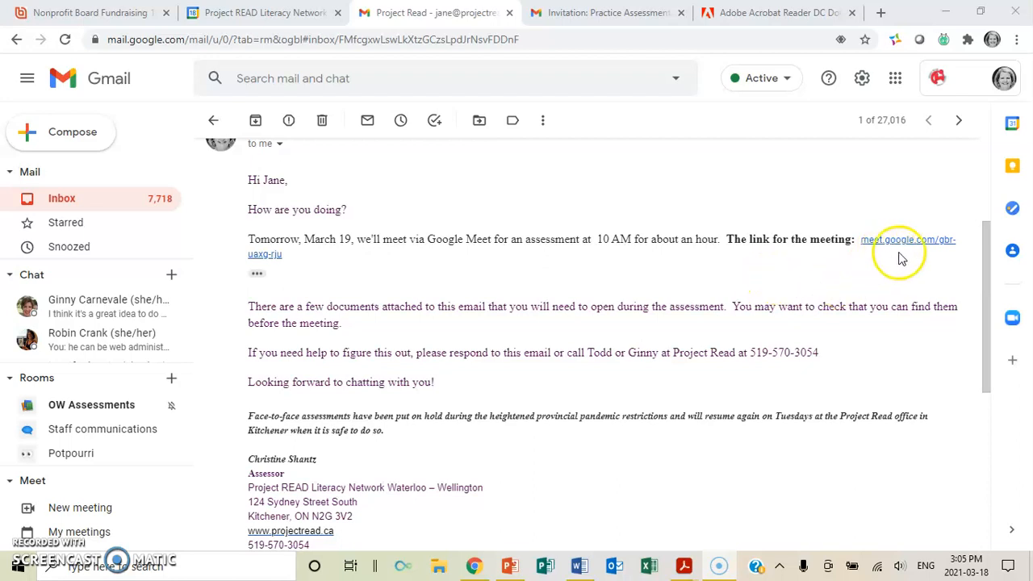
mouse_move(917, 246)
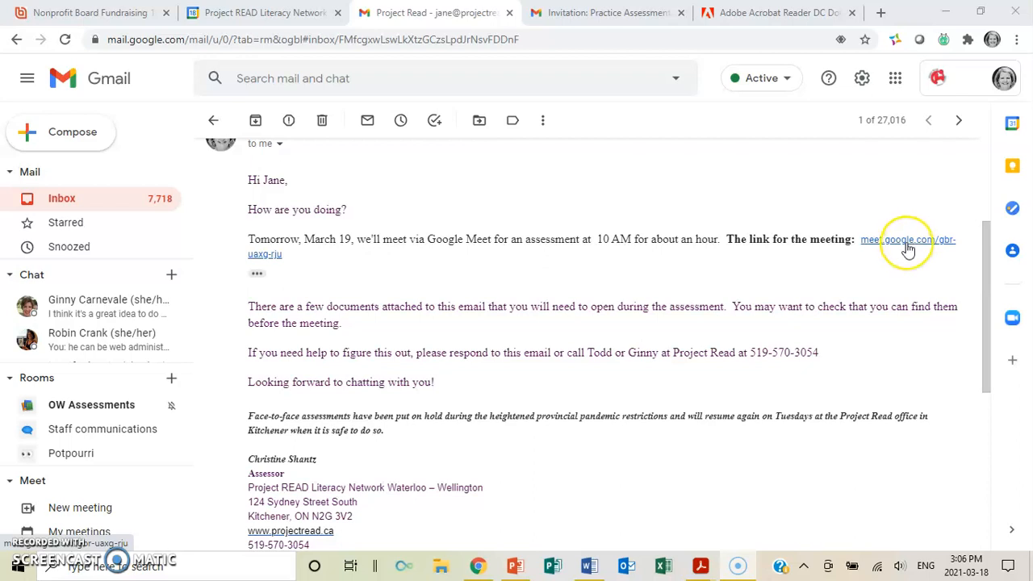
mouse_move(589, 279)
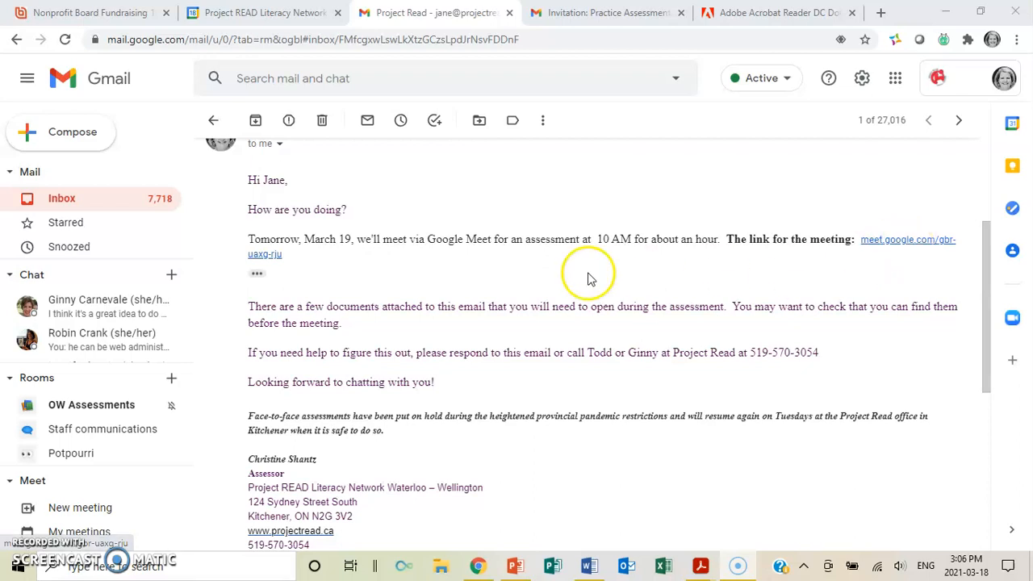
Scroll the Project Read email down to its four PDF attachments
scroll("down", 3)
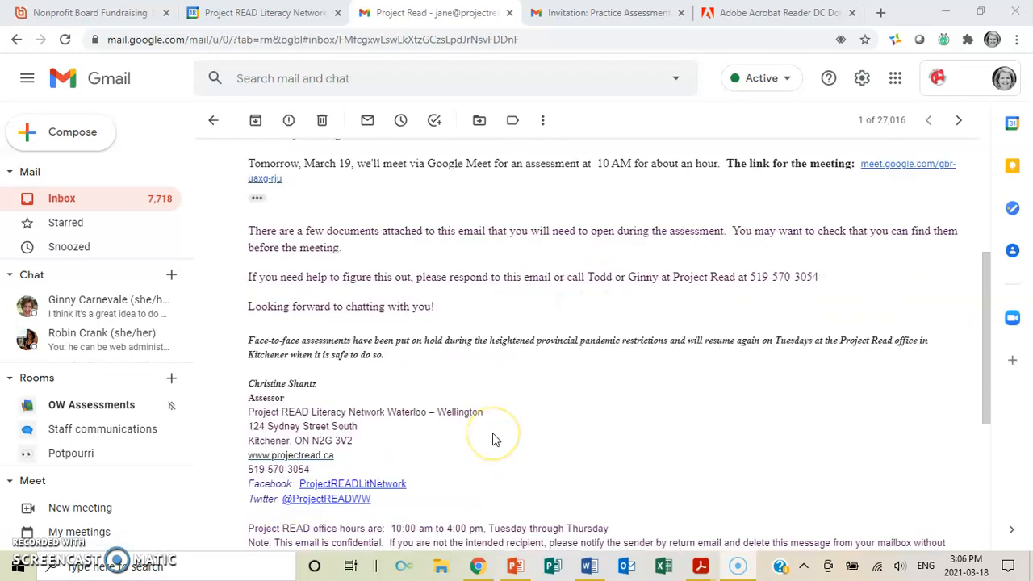
mouse_move(410, 234)
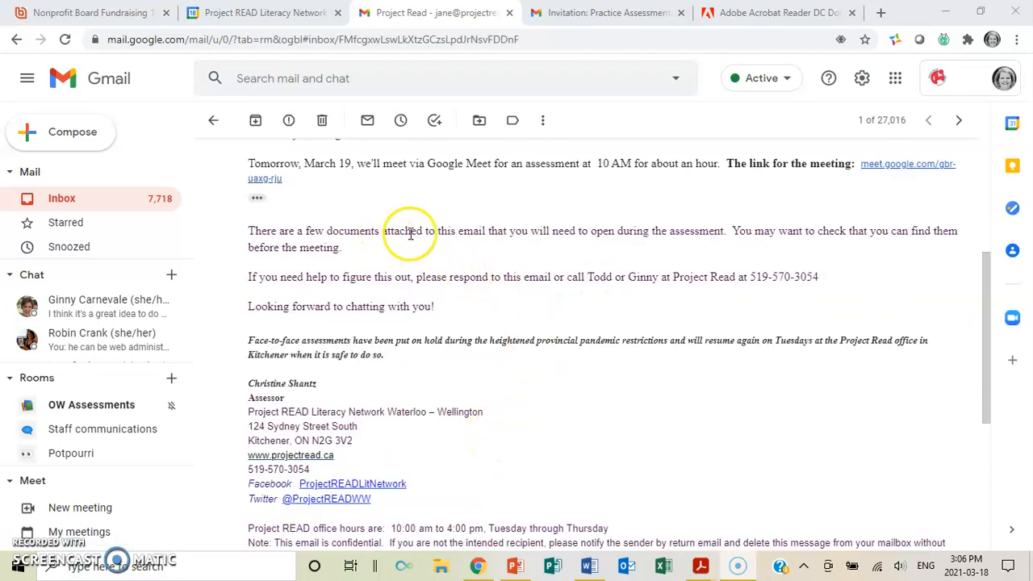
mouse_move(581, 336)
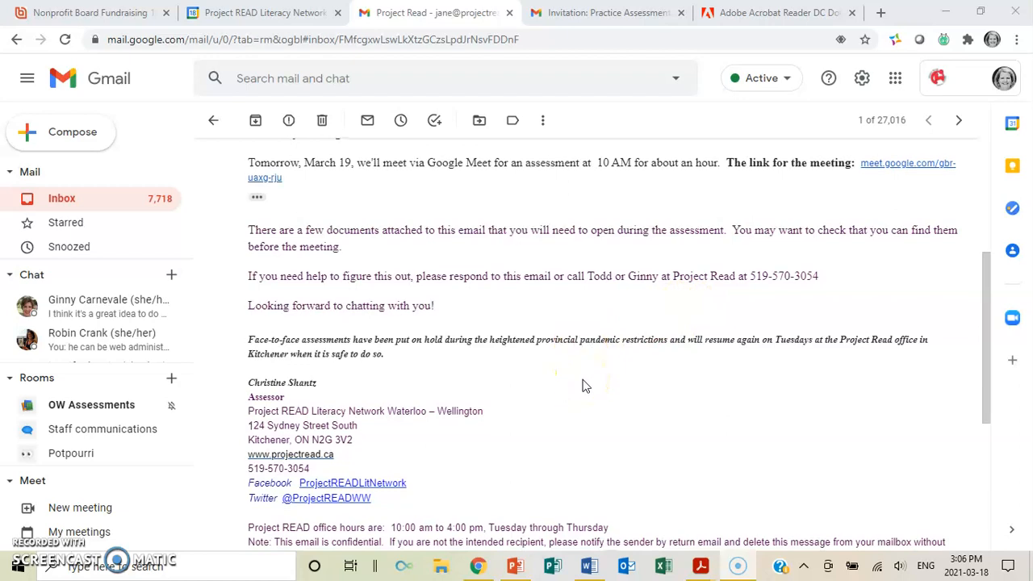
scroll("down", 3)
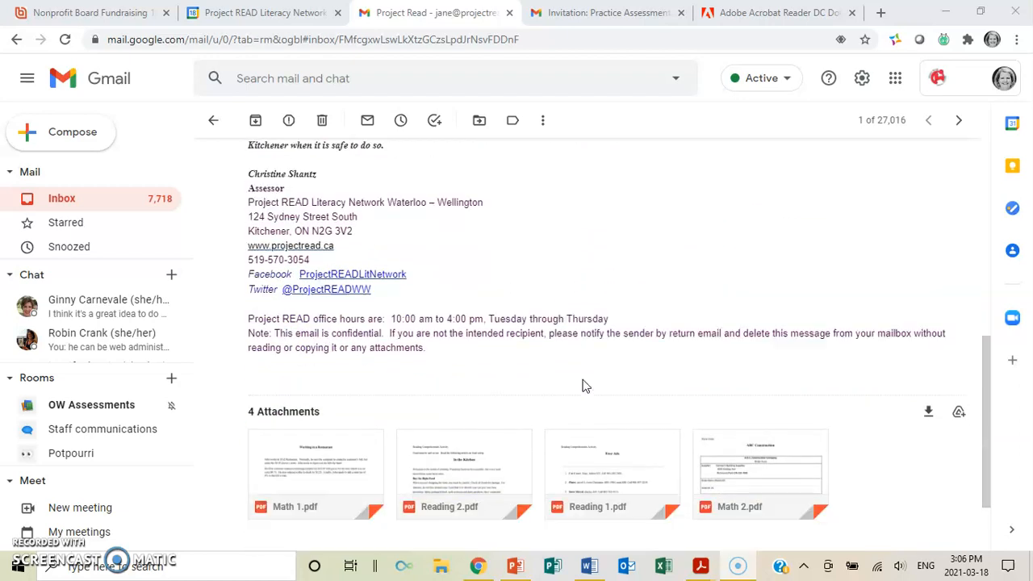
scroll("down", 3)
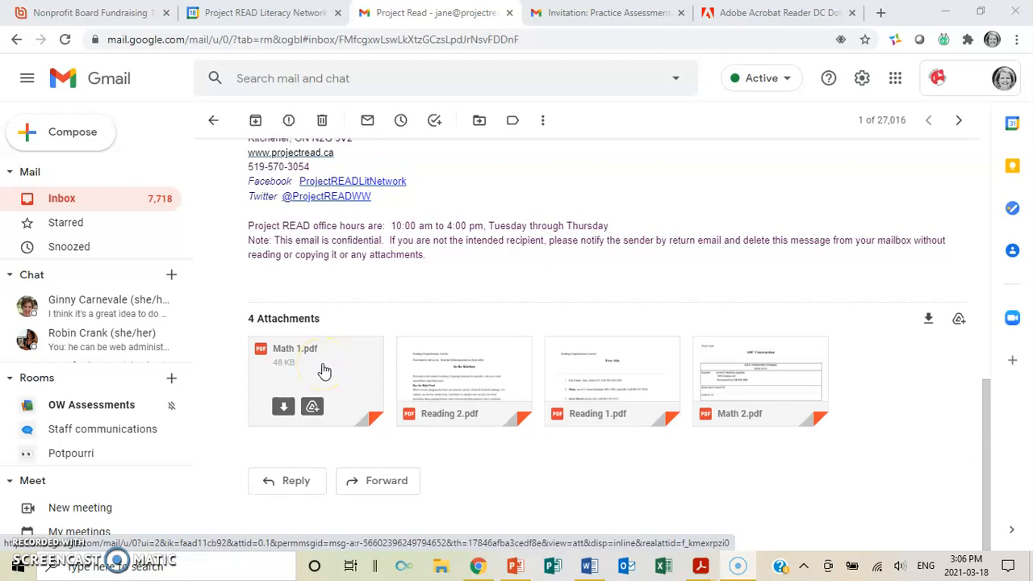
mouse_move(343, 395)
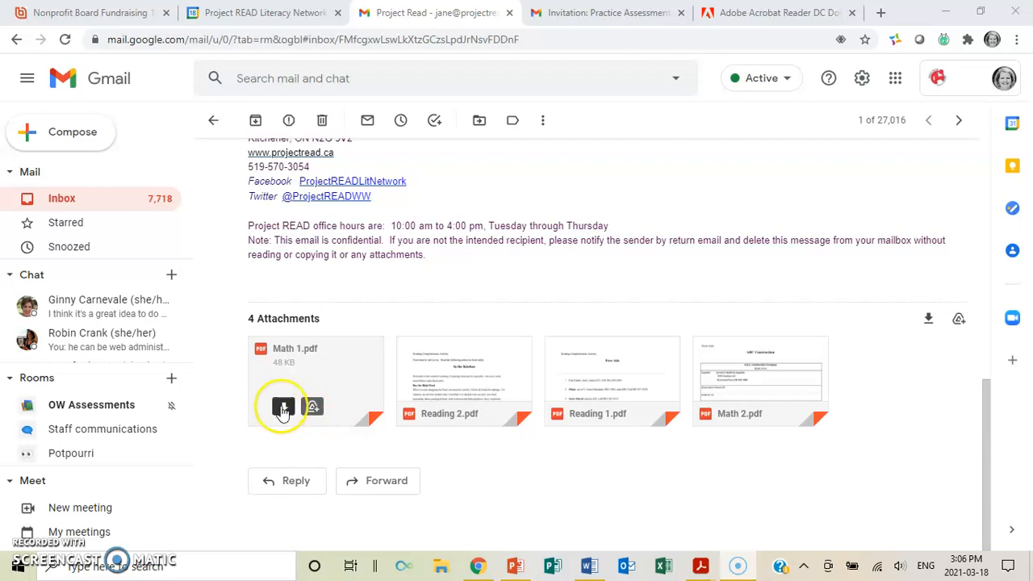
mouse_move(283, 407)
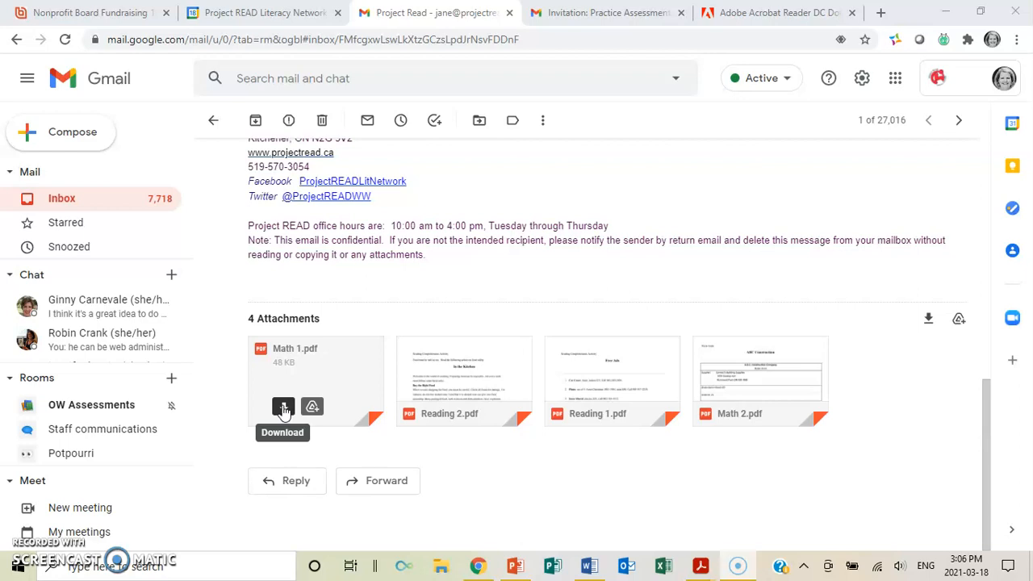
mouse_move(315, 355)
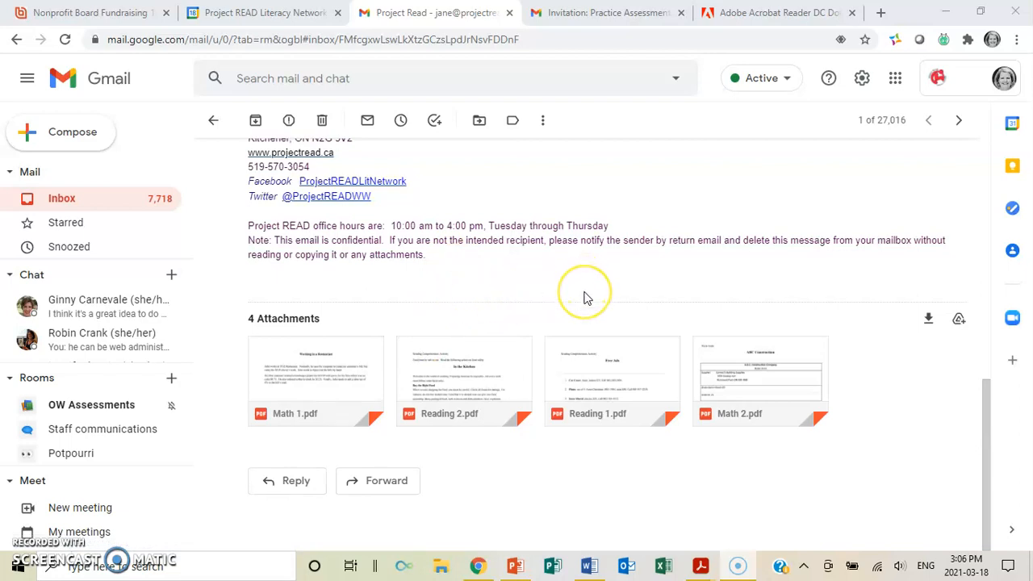
mouse_move(563, 310)
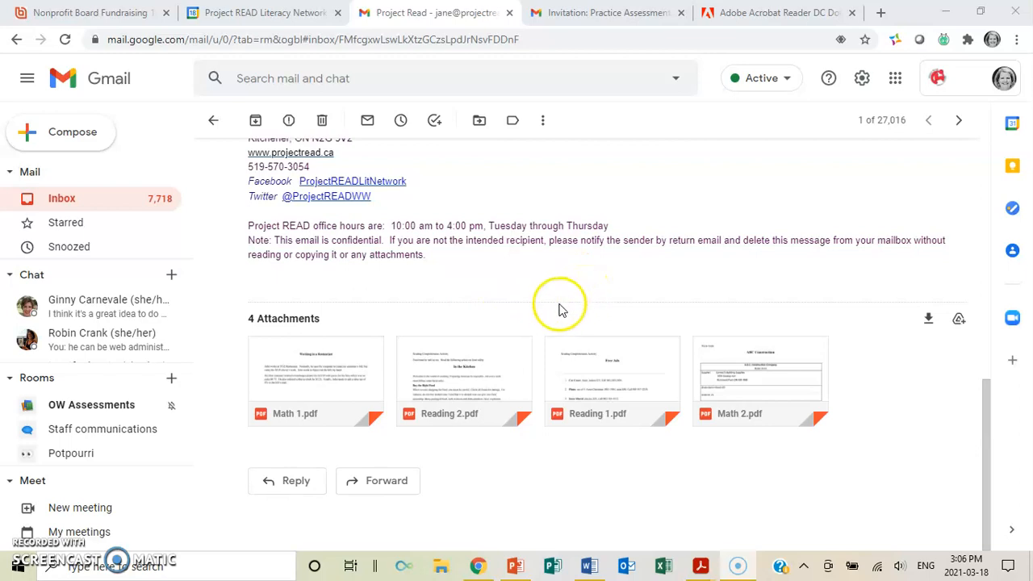
mouse_move(509, 307)
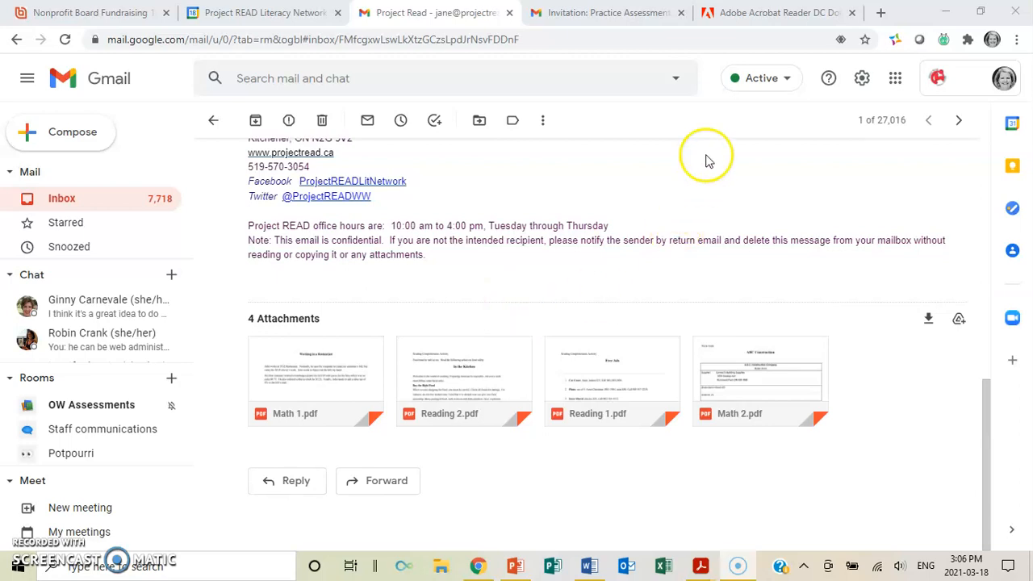
mouse_move(779, 13)
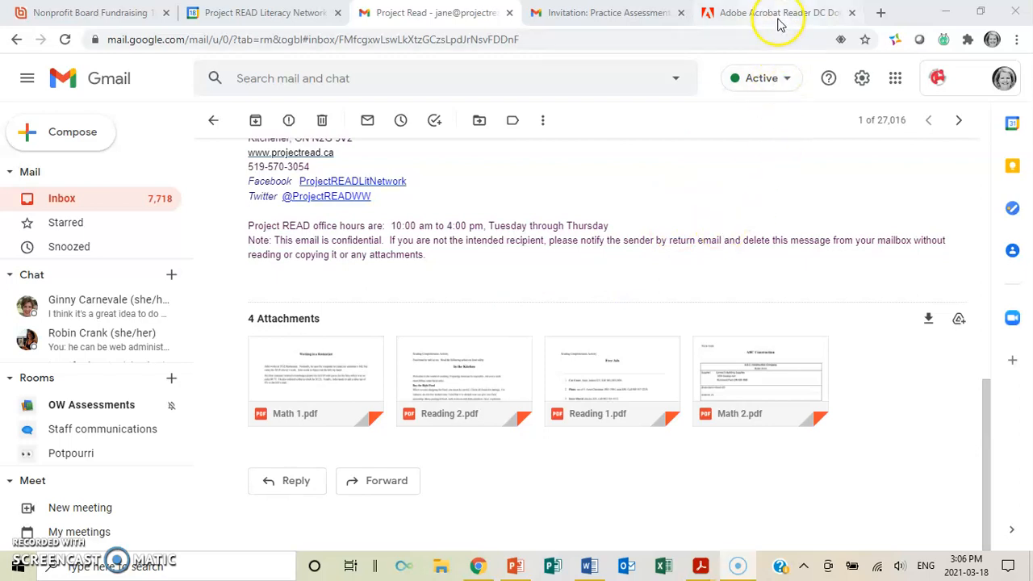
Switch to the already-open Adobe Acrobat Reader DC download tab
left_click(775, 12)
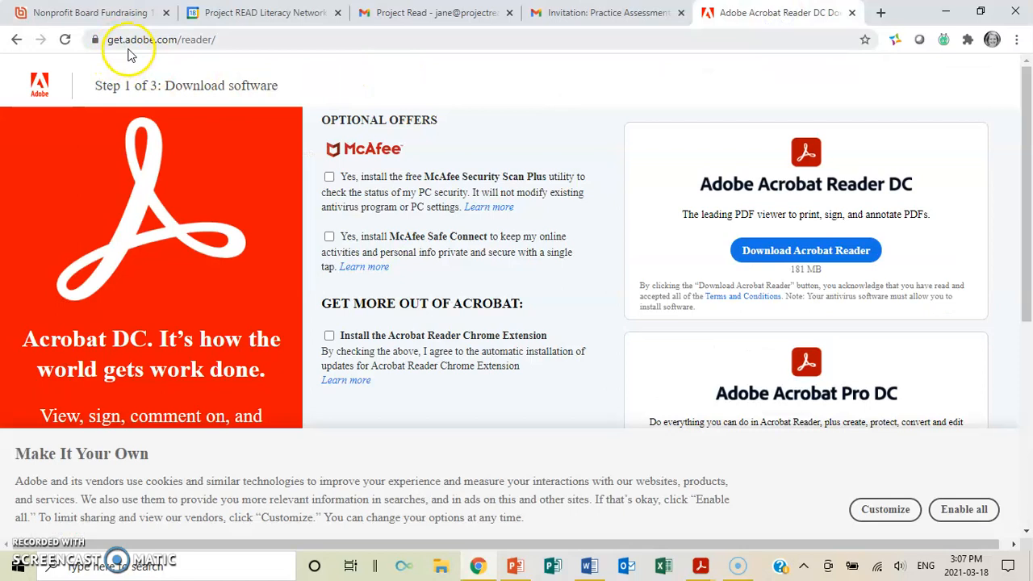
mouse_move(192, 51)
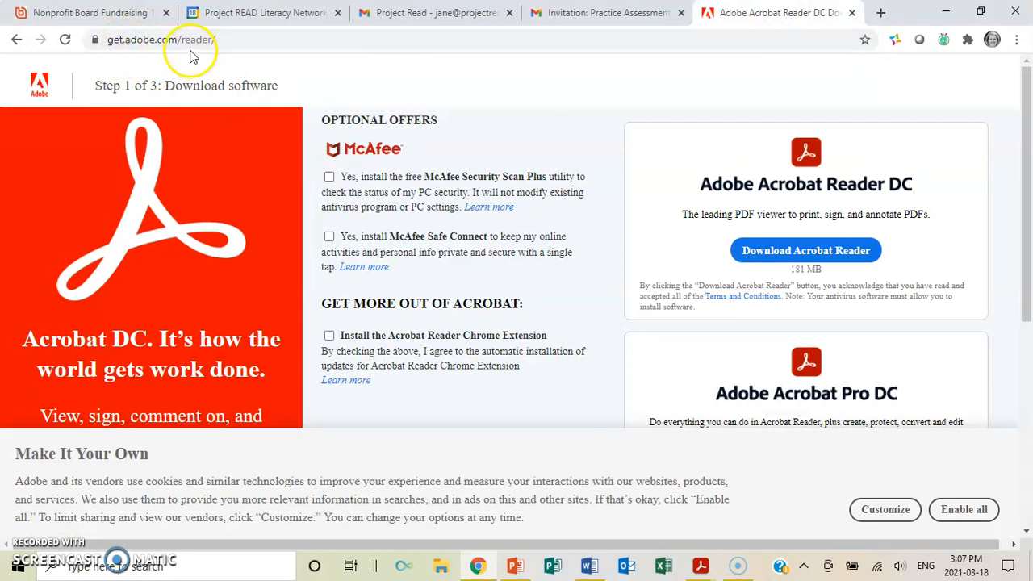
mouse_move(488, 109)
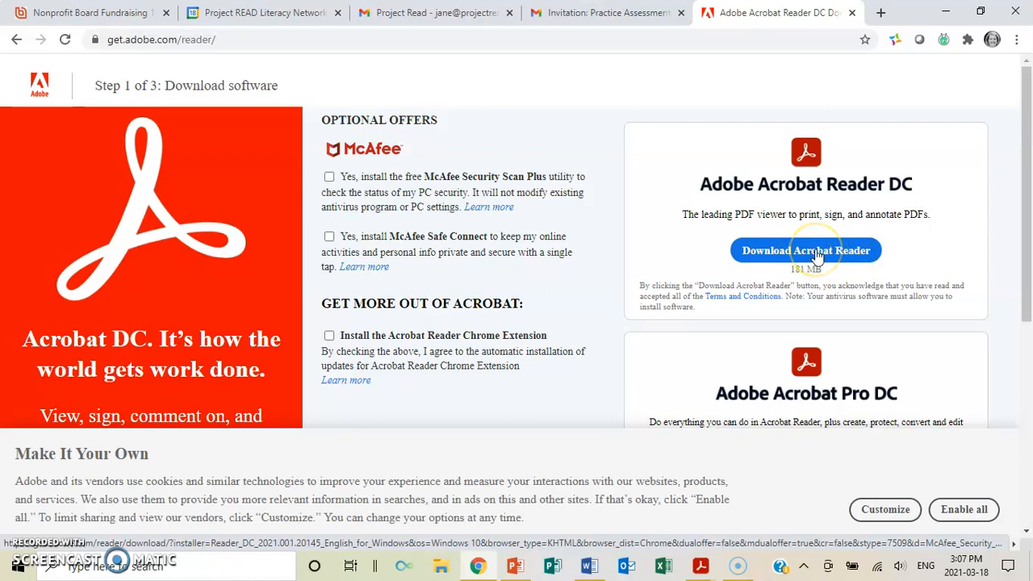
mouse_move(577, 349)
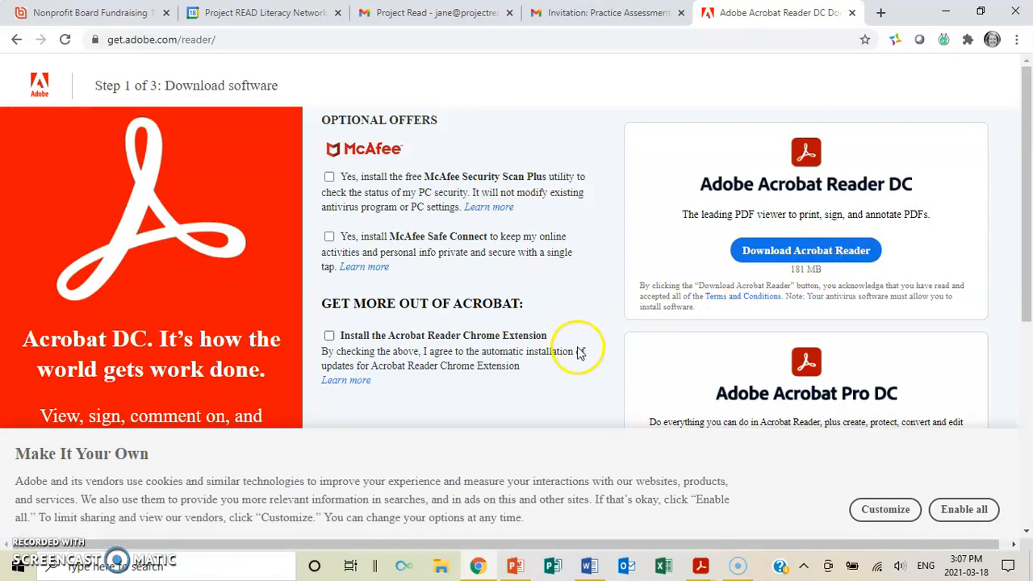
mouse_move(587, 381)
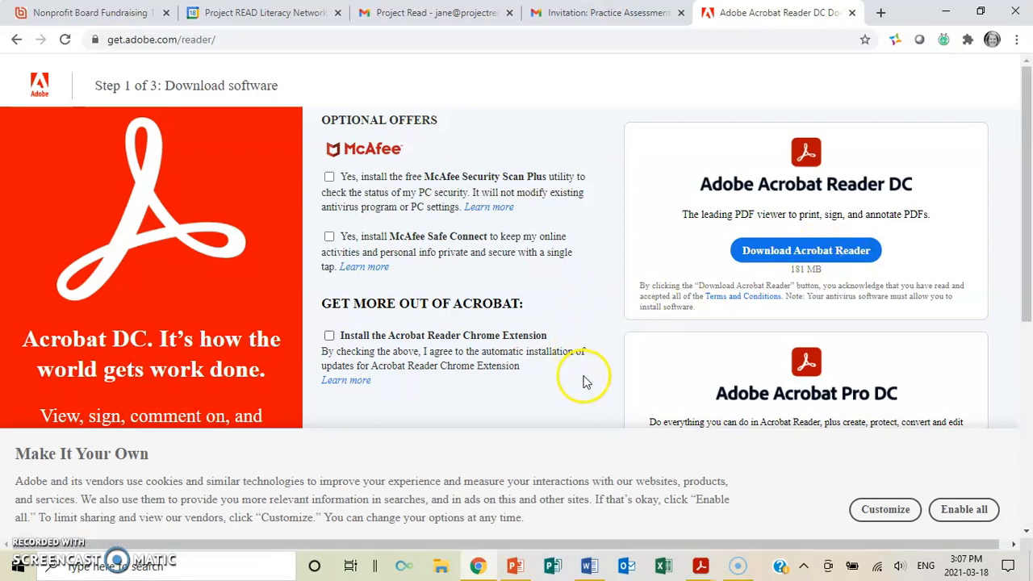
mouse_move(591, 379)
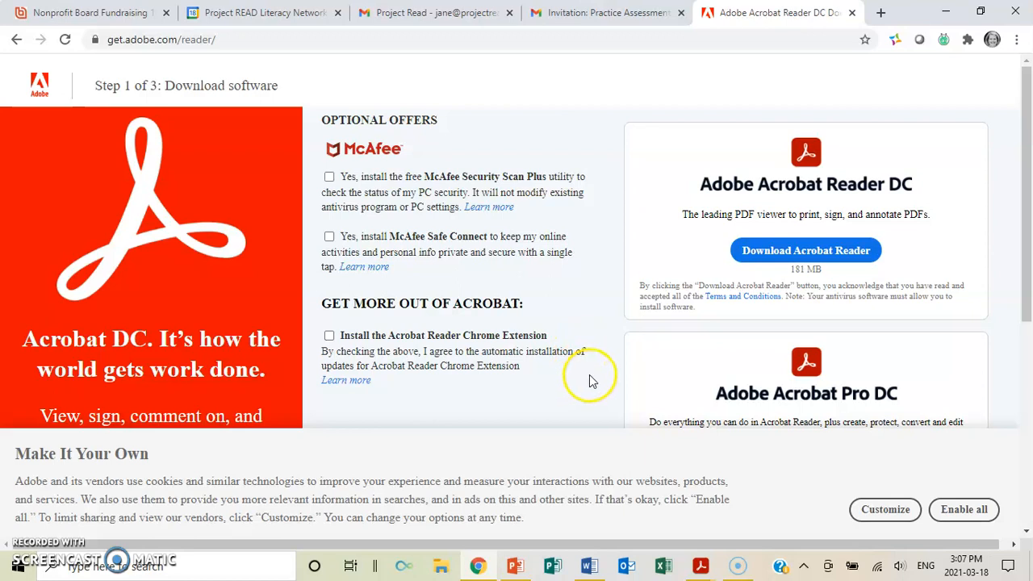
mouse_move(924, 379)
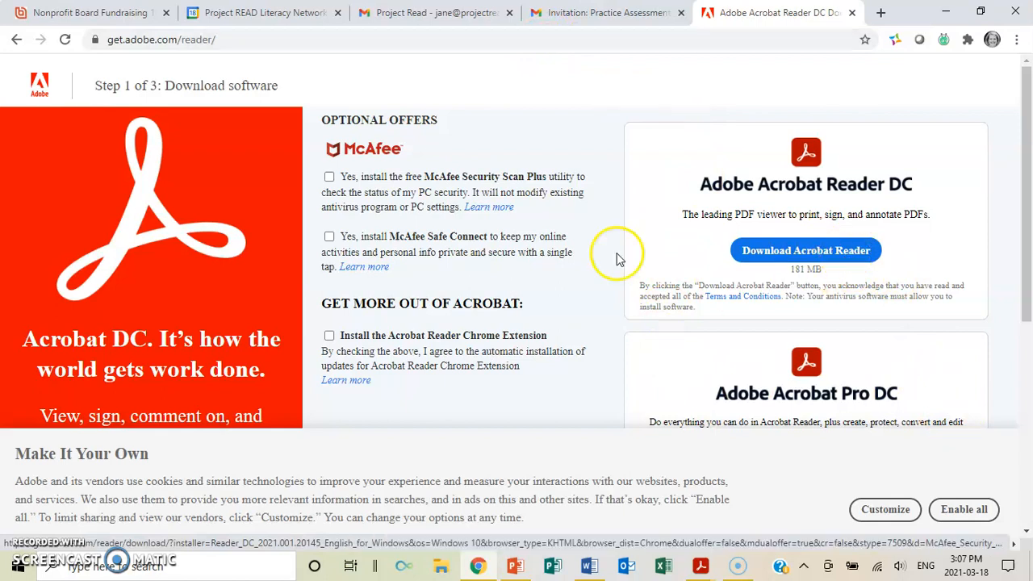
Return to the Project Read email and open its meet.google.com link for March 19
left_click(436, 12)
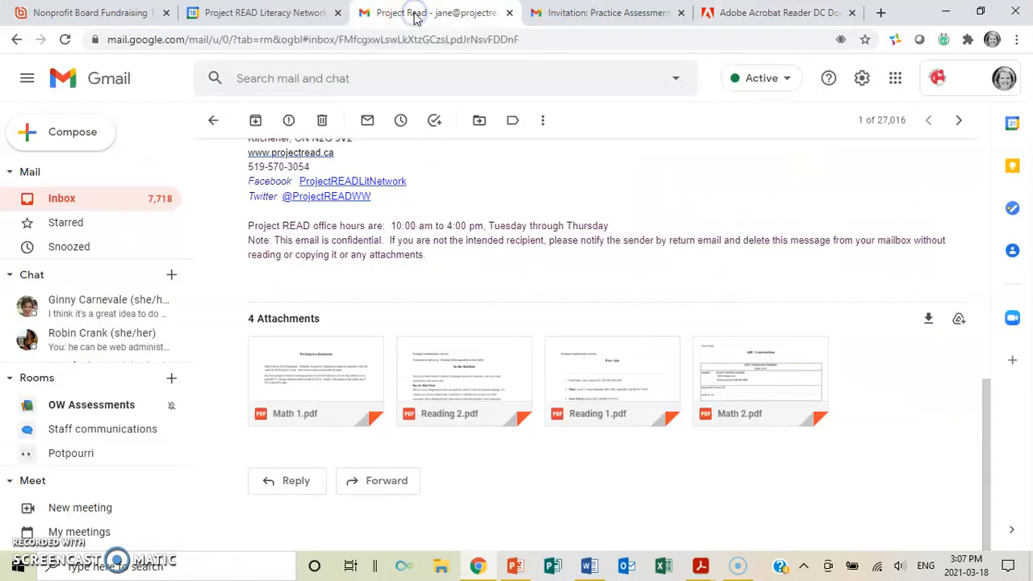
scroll("up", 3)
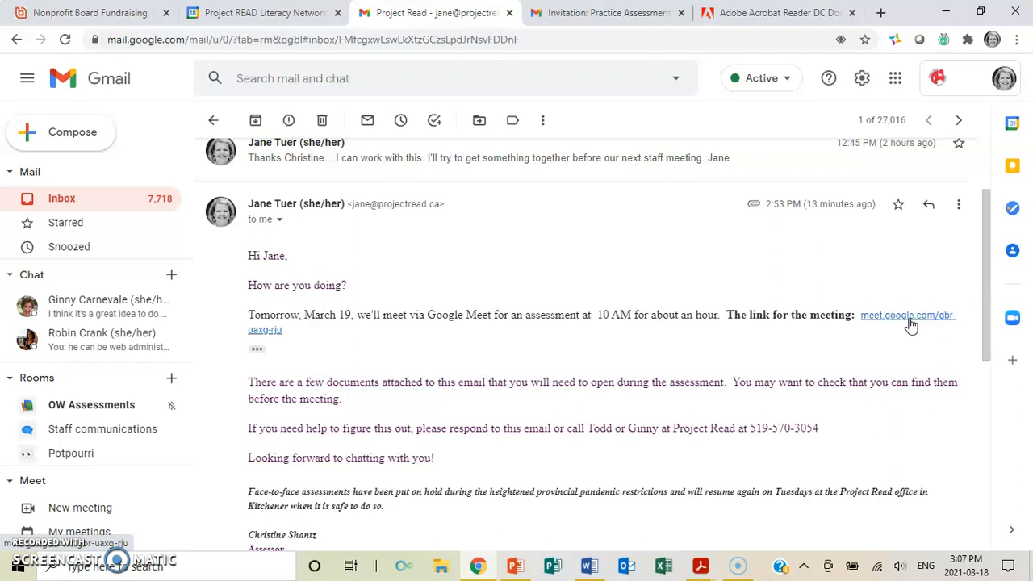
mouse_move(915, 323)
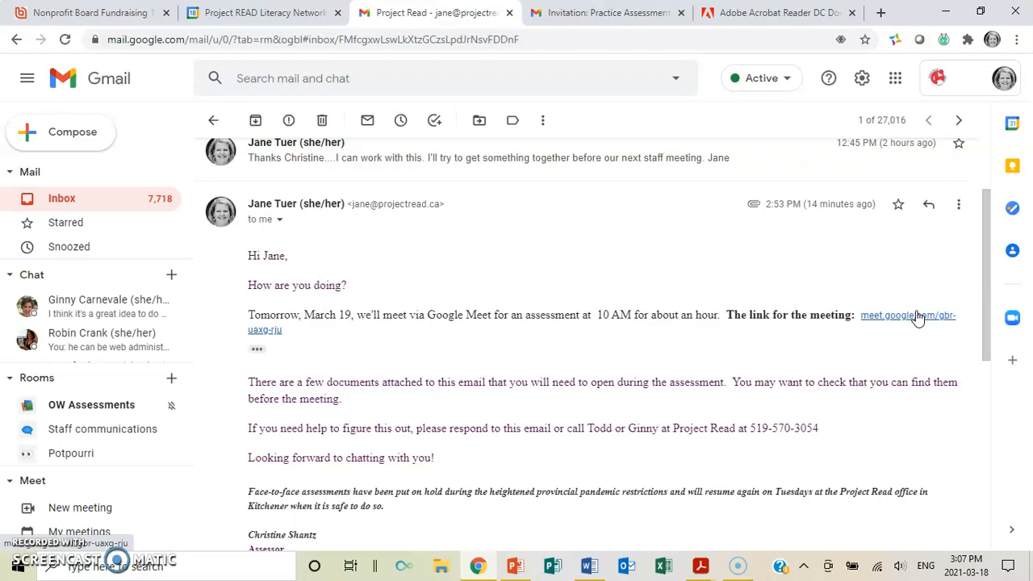
mouse_move(925, 316)
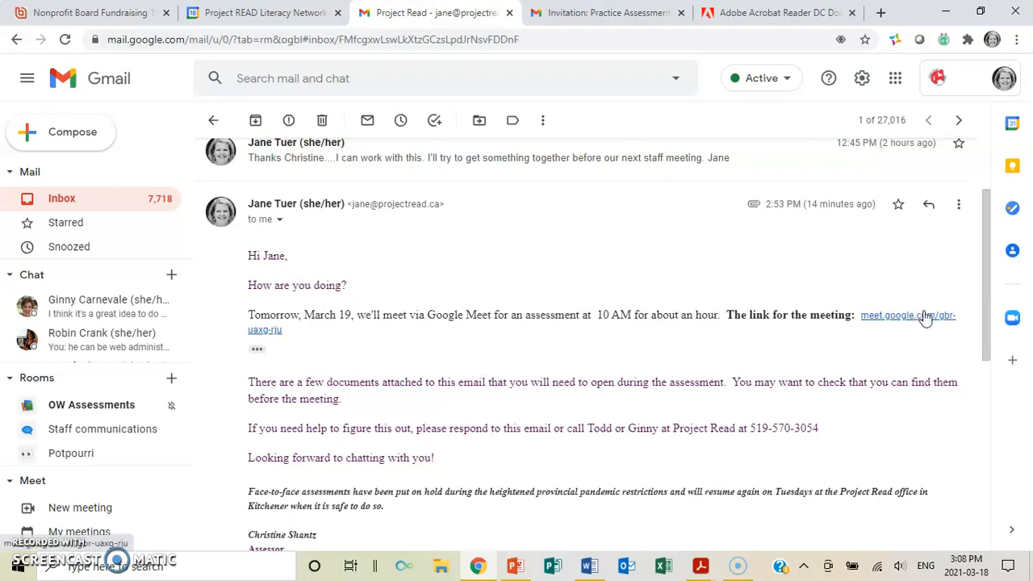
mouse_move(927, 319)
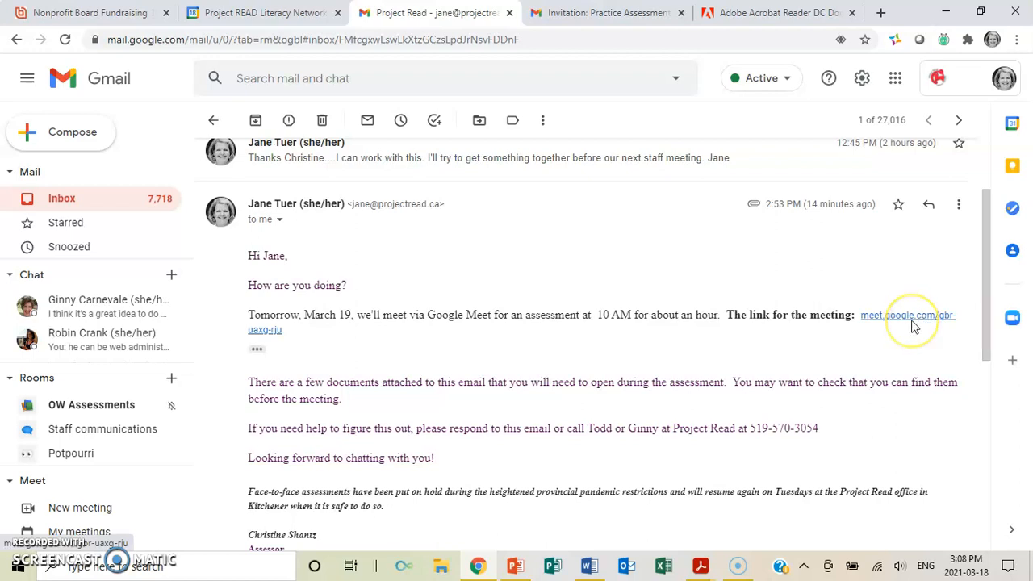
mouse_move(903, 343)
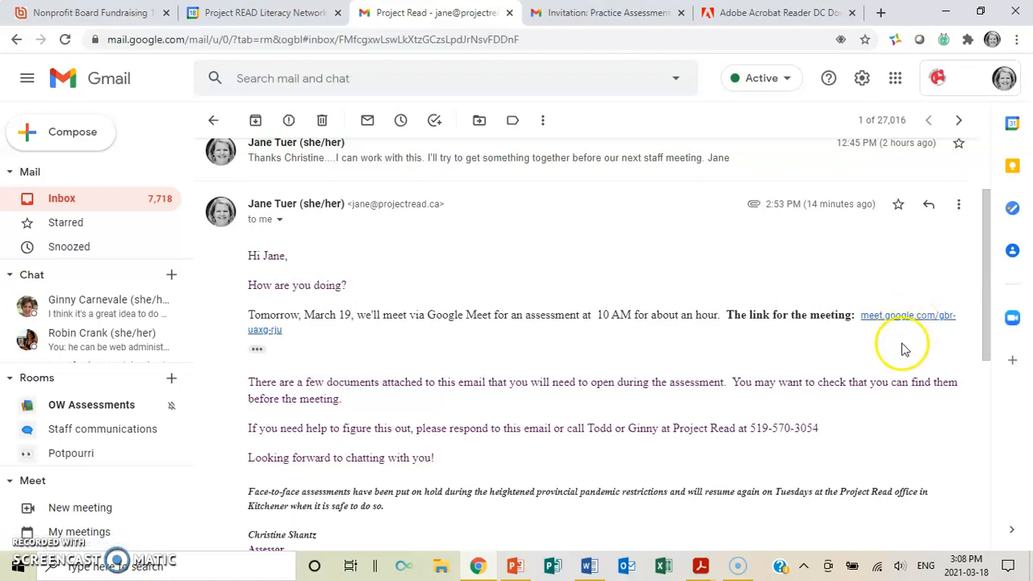
mouse_move(868, 353)
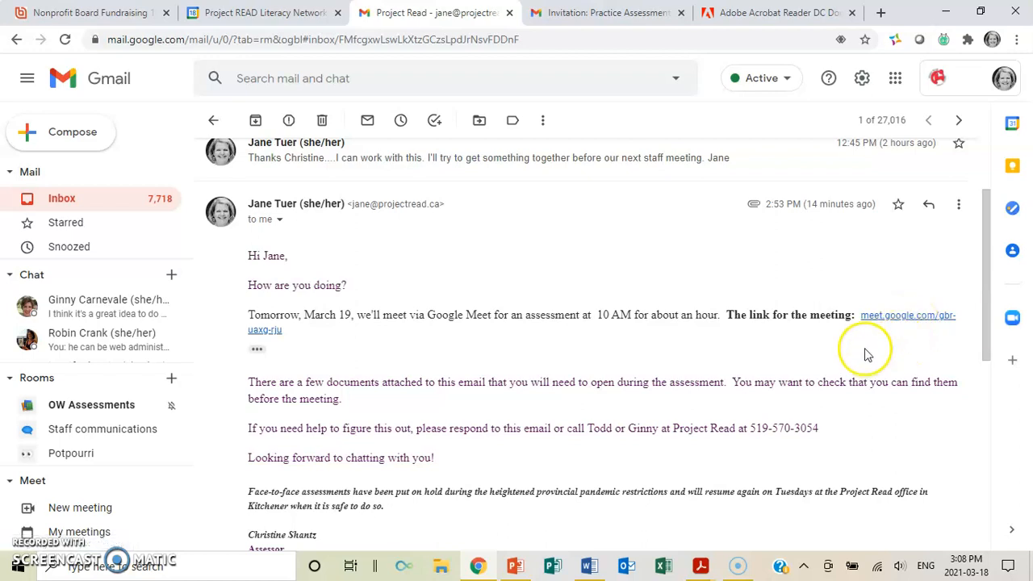
mouse_move(868, 353)
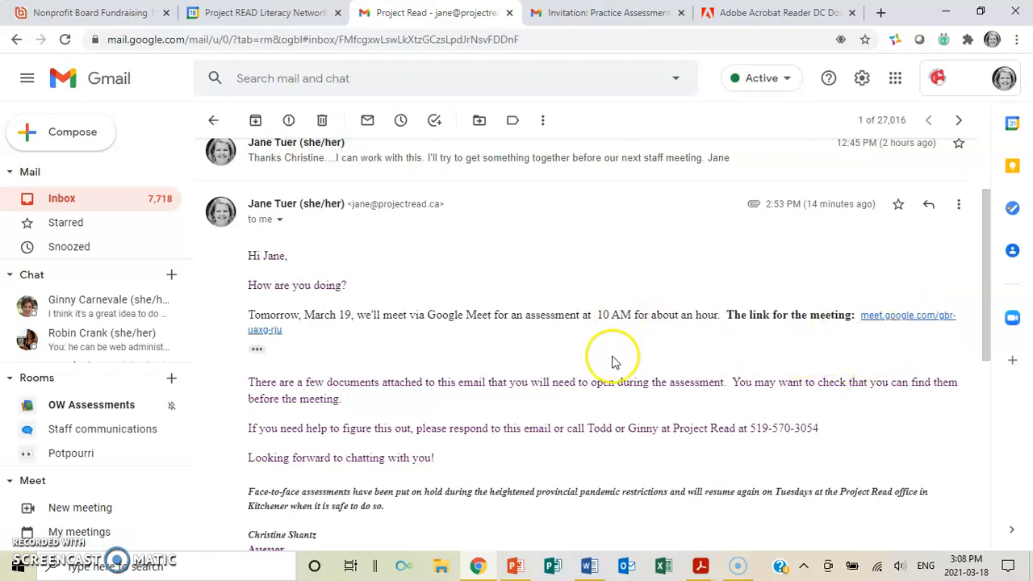
mouse_move(918, 315)
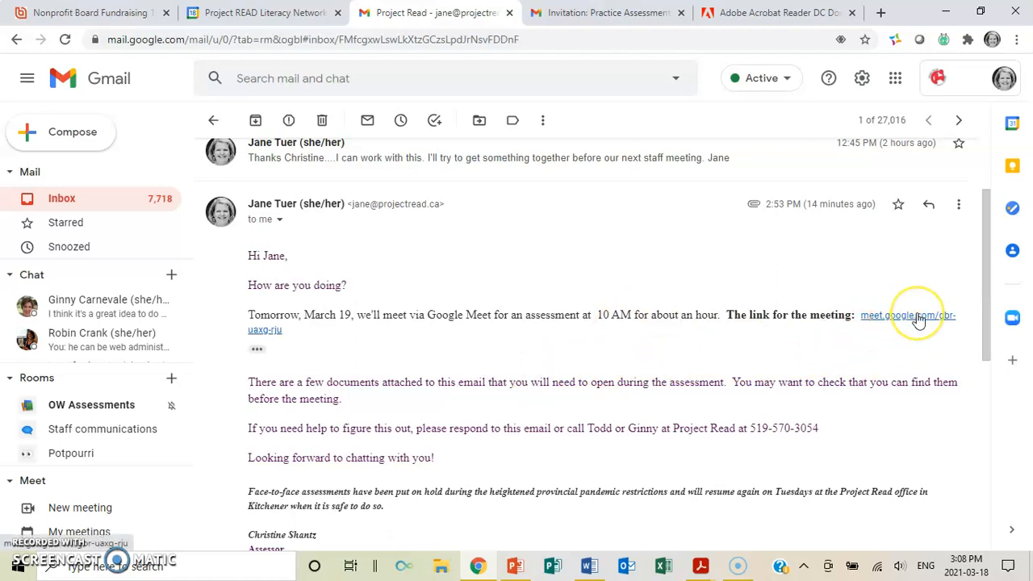
mouse_move(916, 315)
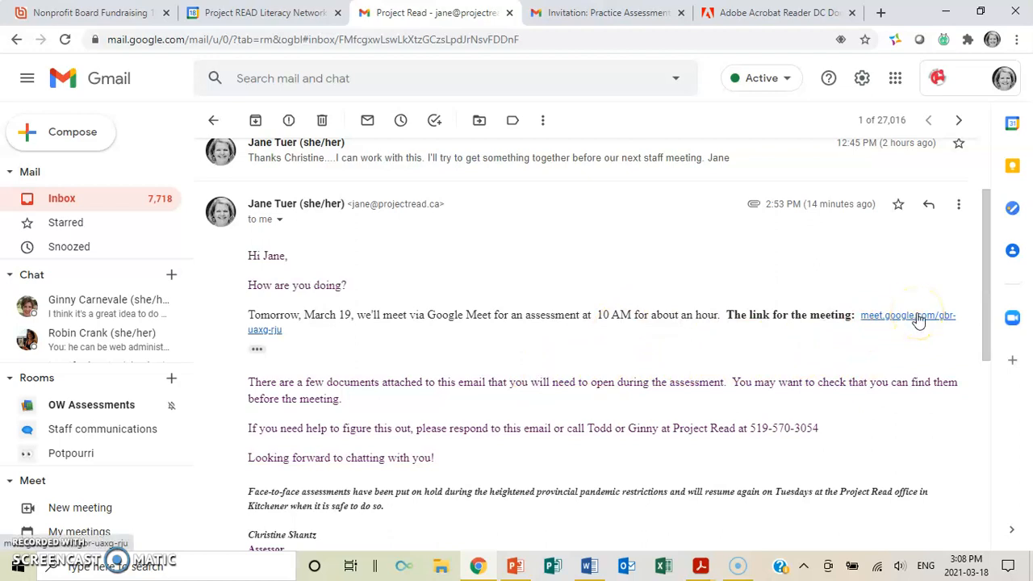
left_click(908, 314)
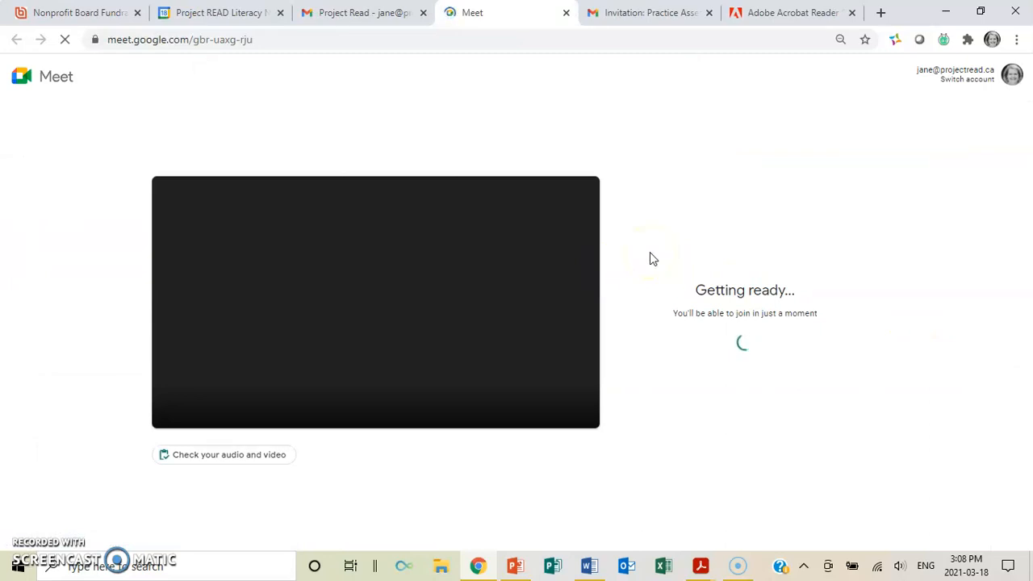
mouse_move(626, 483)
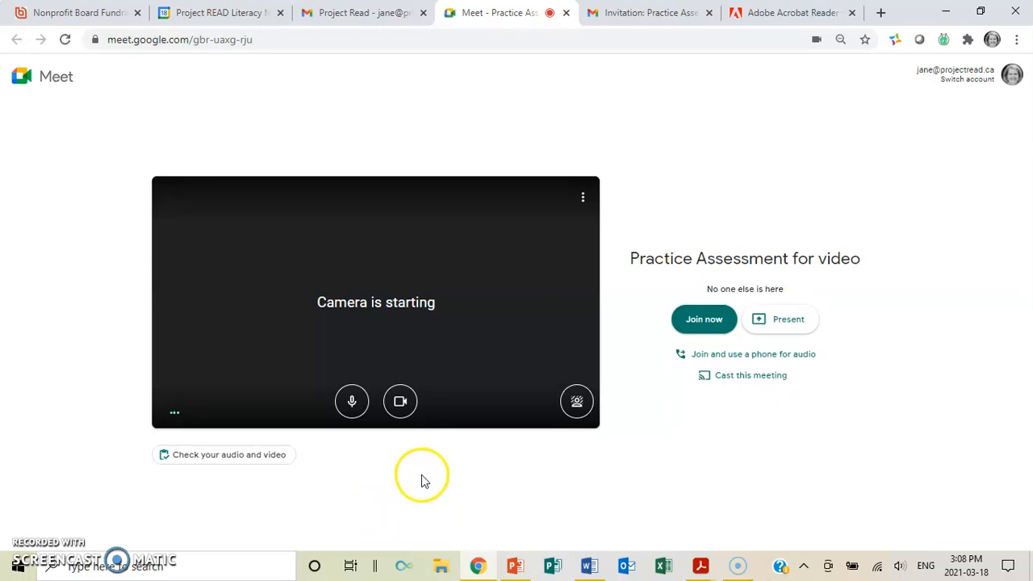
mouse_move(766, 384)
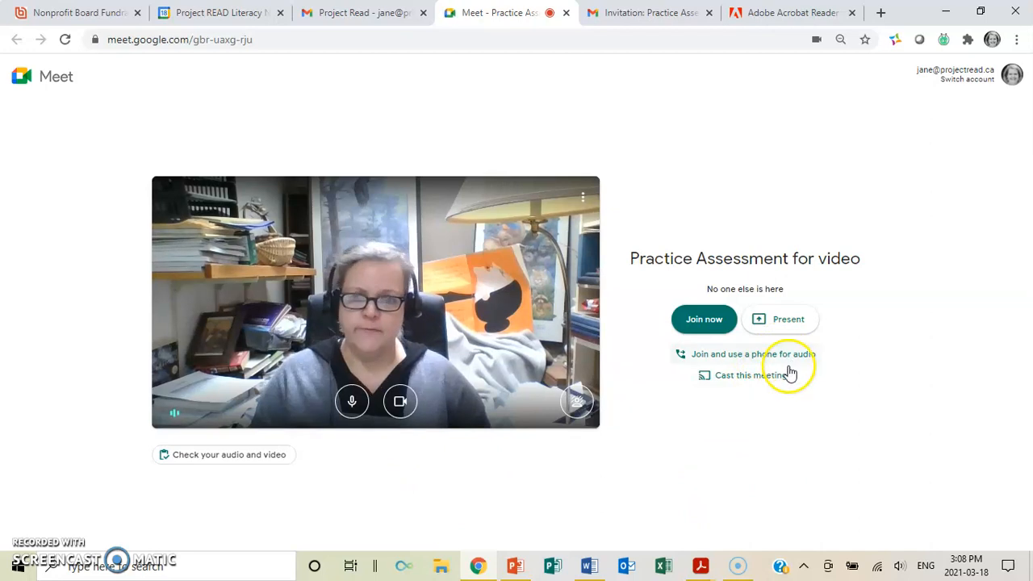
mouse_move(376, 309)
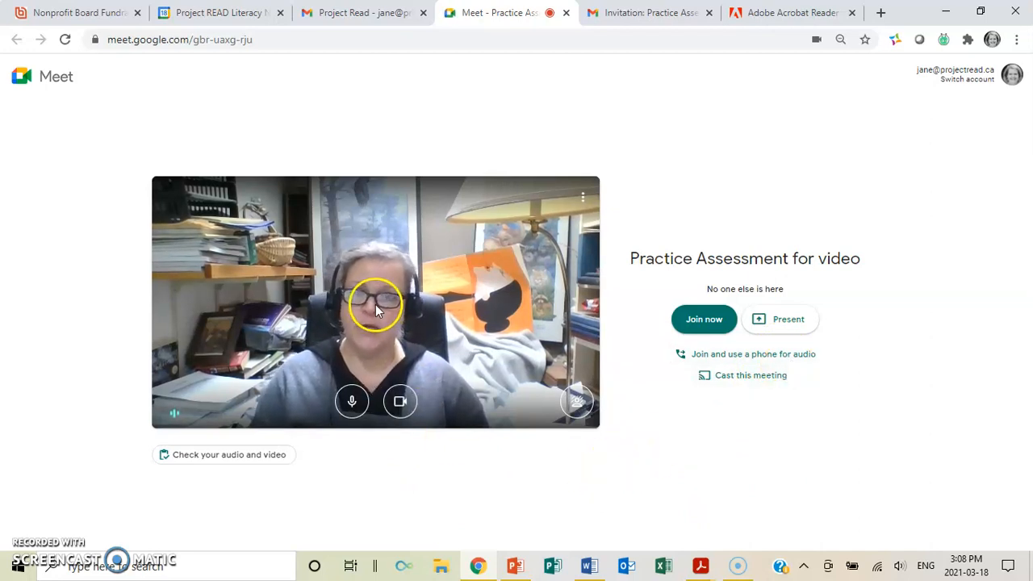
mouse_move(507, 343)
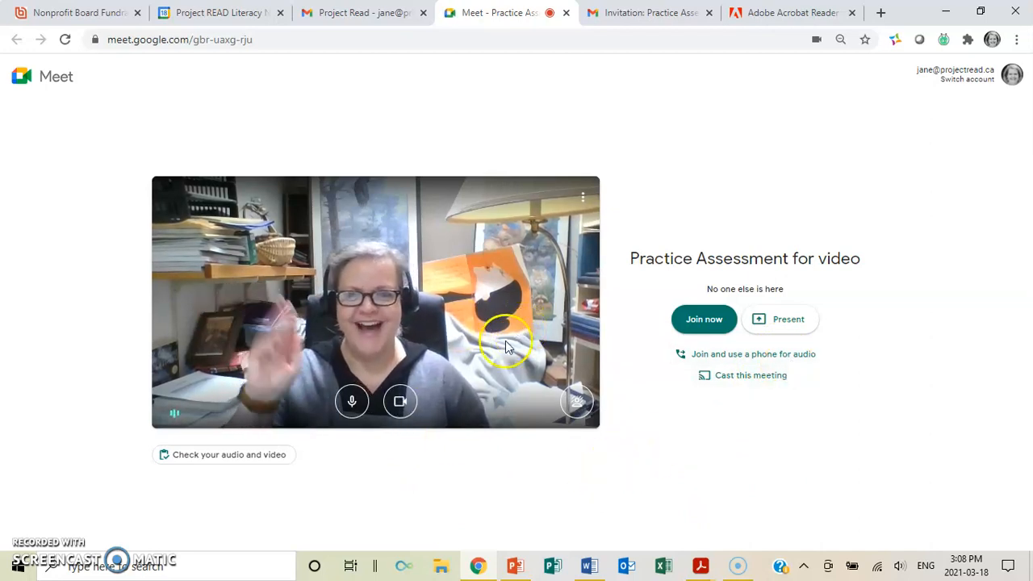
mouse_move(408, 477)
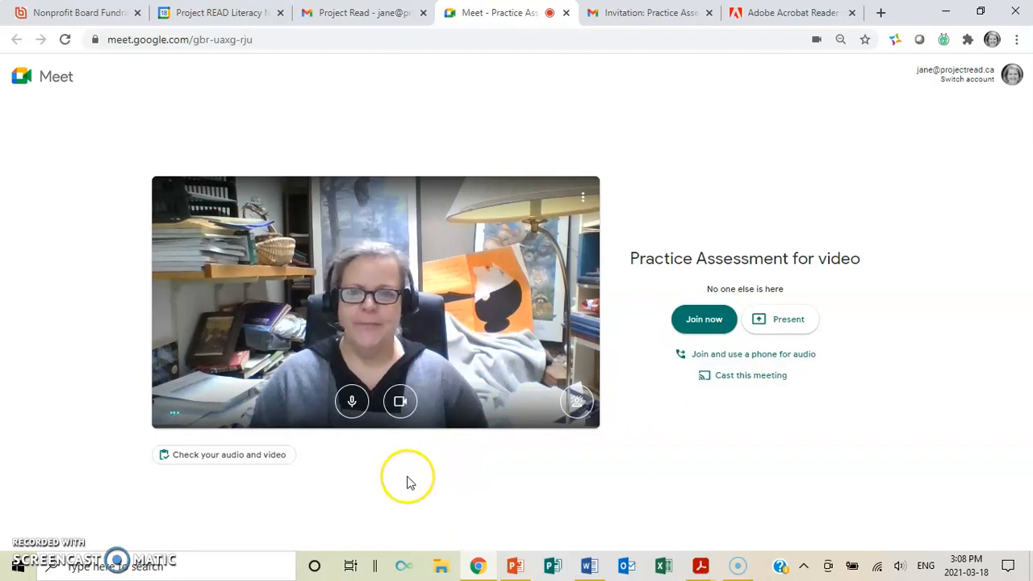
mouse_move(321, 485)
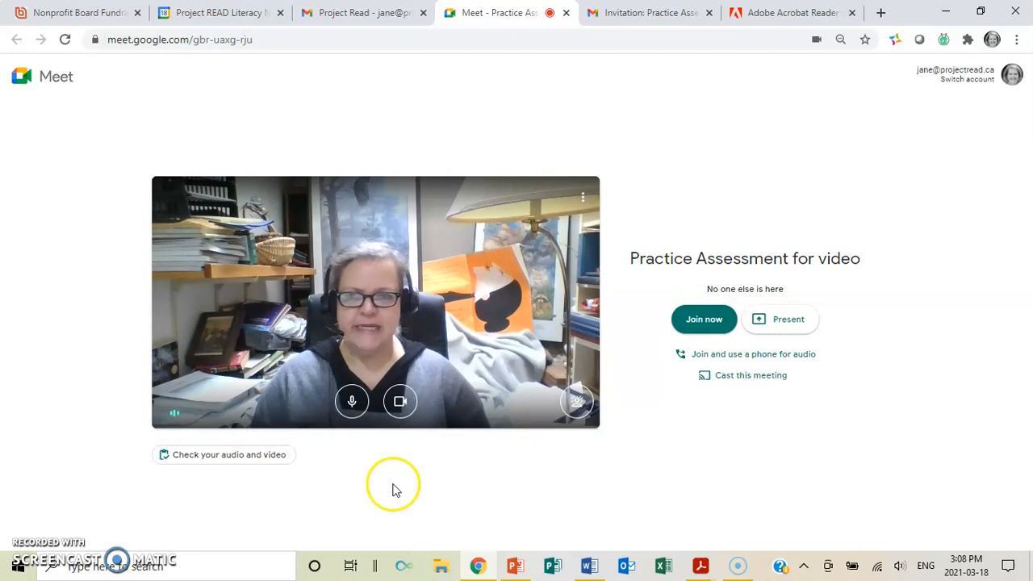
mouse_move(216, 454)
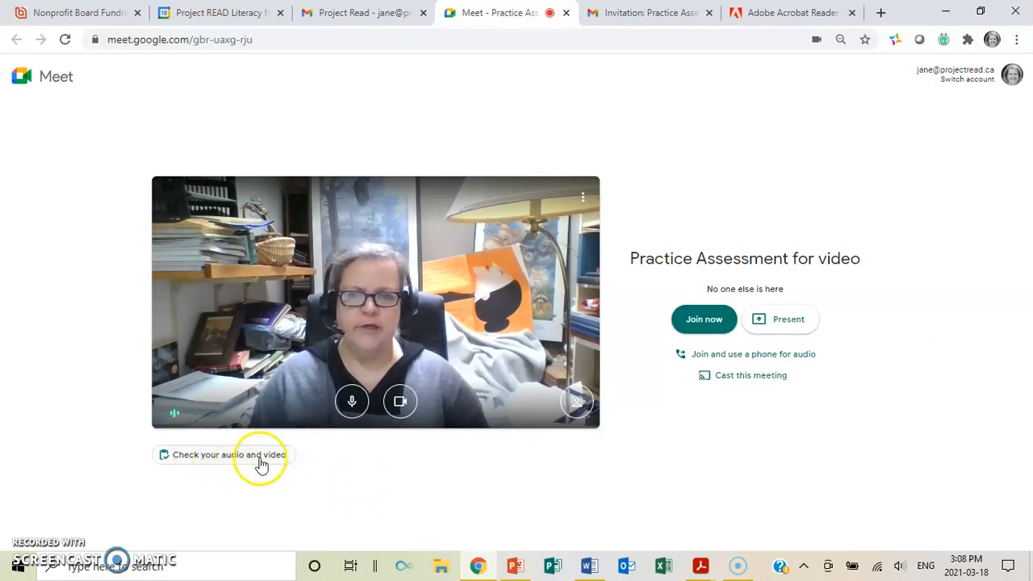
mouse_move(204, 436)
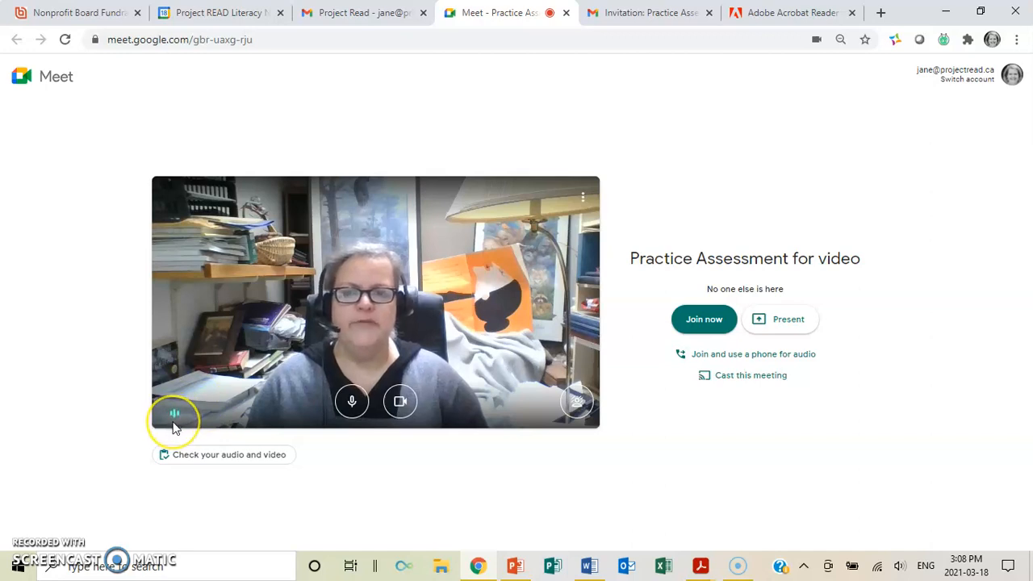
mouse_move(181, 428)
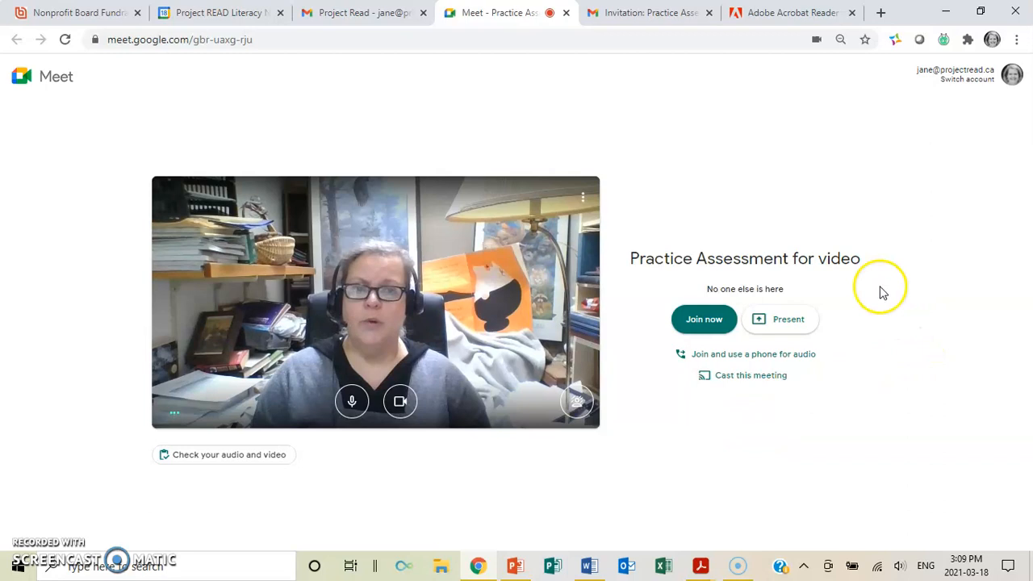
mouse_move(816, 384)
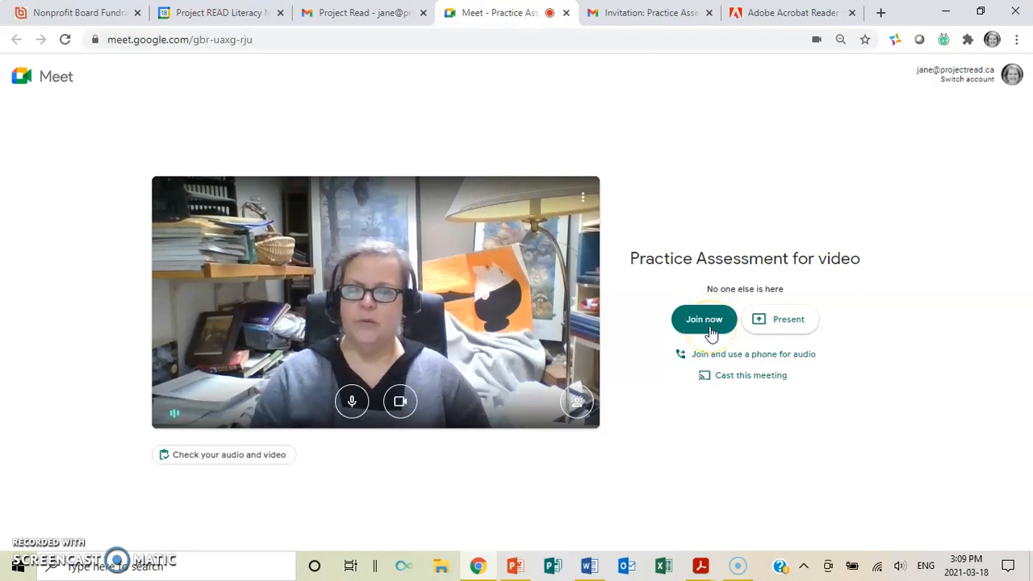
mouse_move(818, 403)
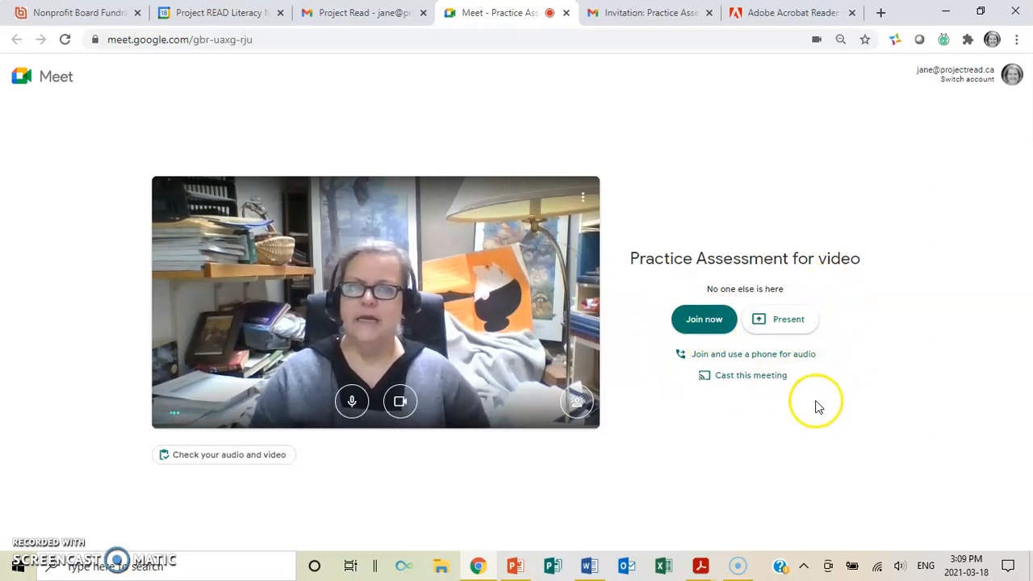
mouse_move(728, 443)
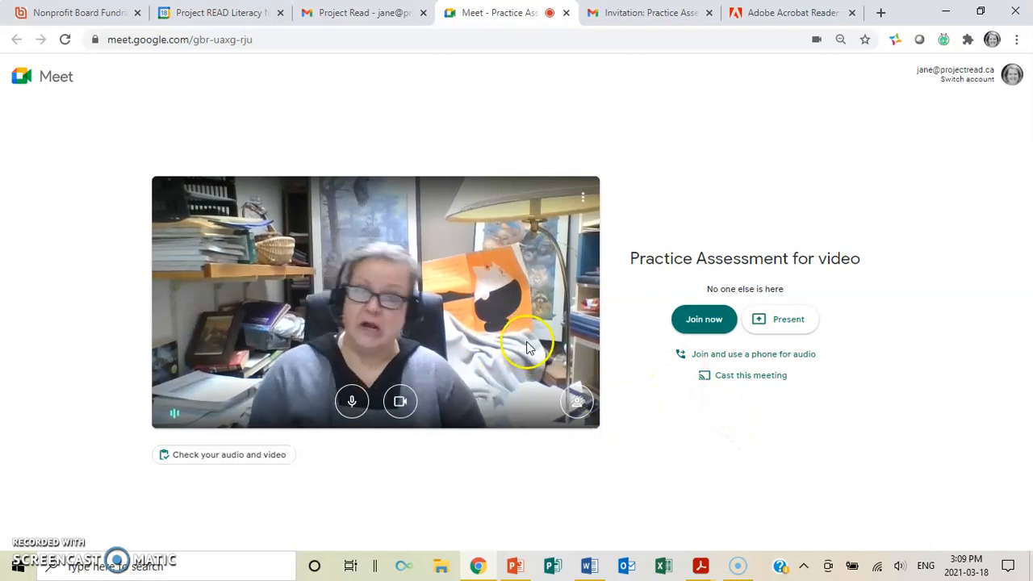
mouse_move(685, 468)
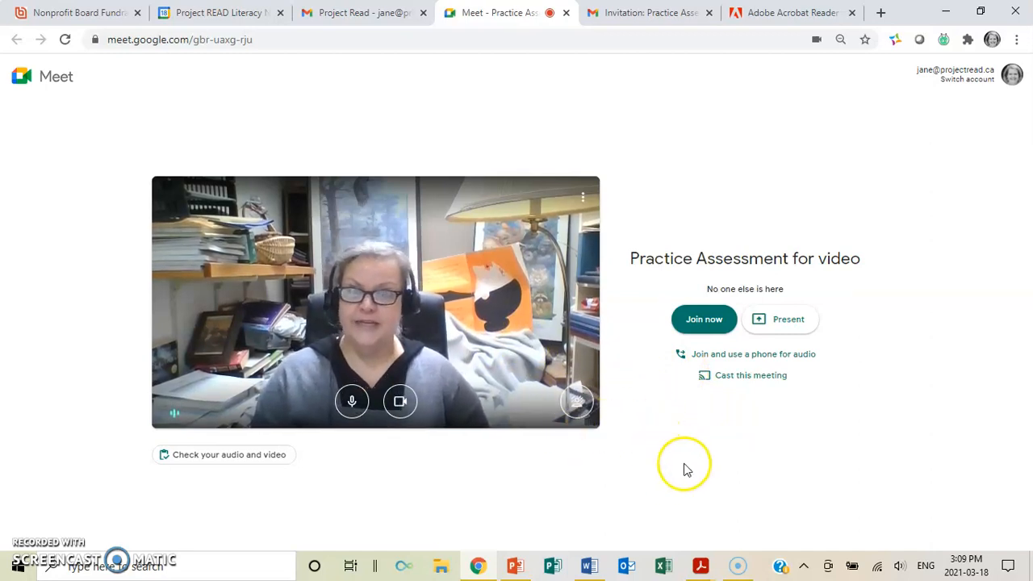
mouse_move(688, 477)
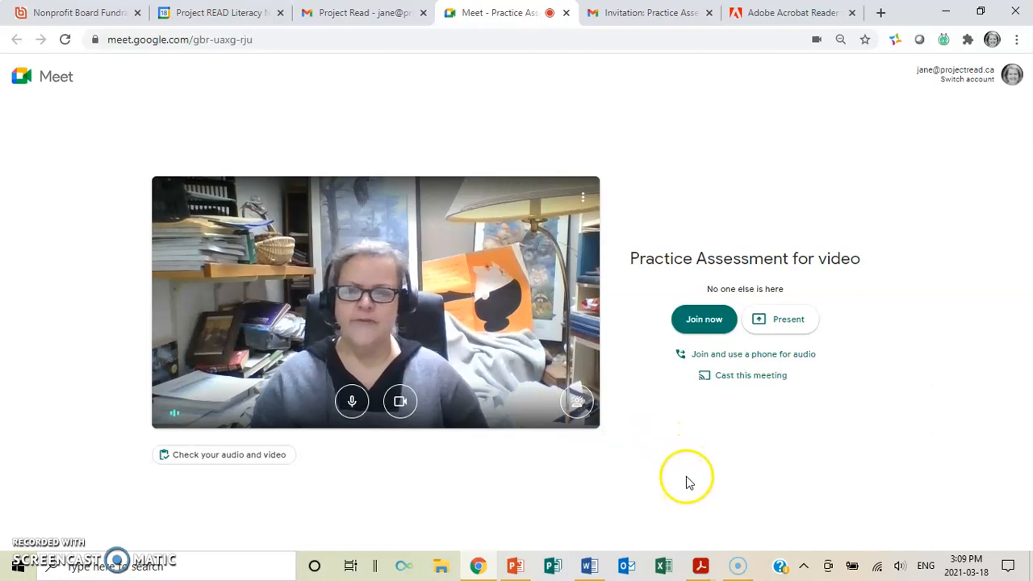
Join the 'Practice Assessment for video' call with Join now
left_click(703, 319)
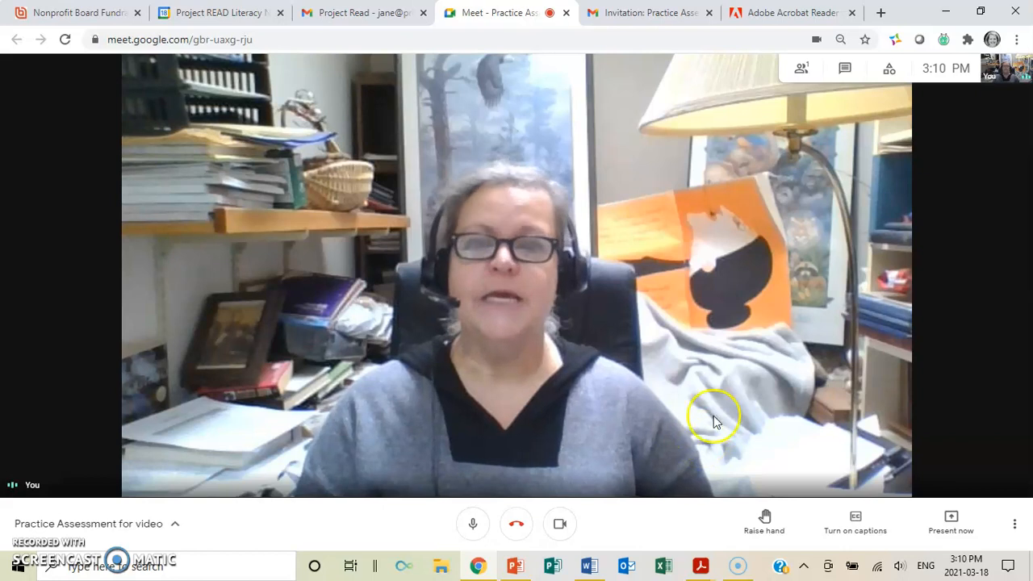
mouse_move(795, 171)
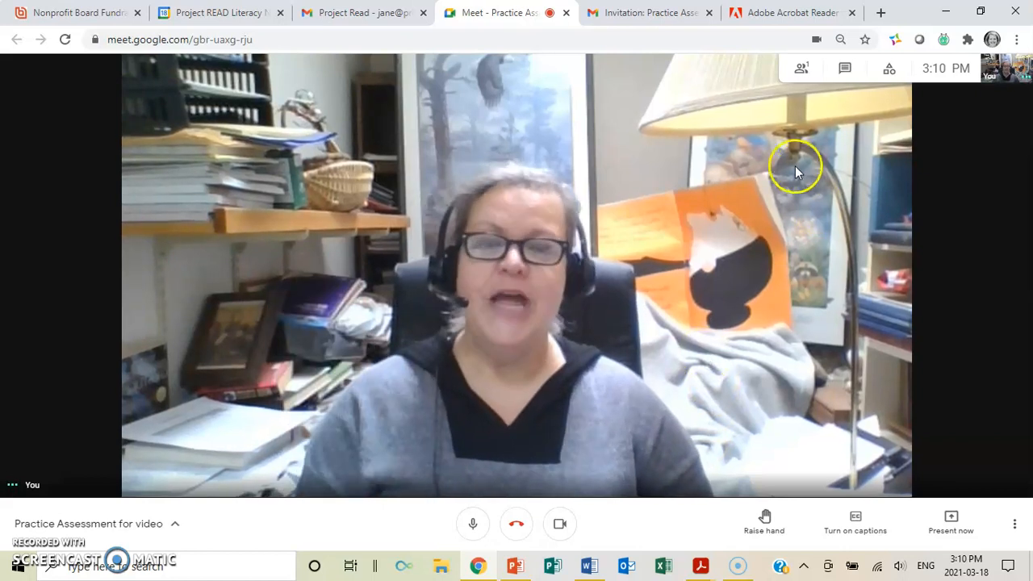
mouse_move(840, 440)
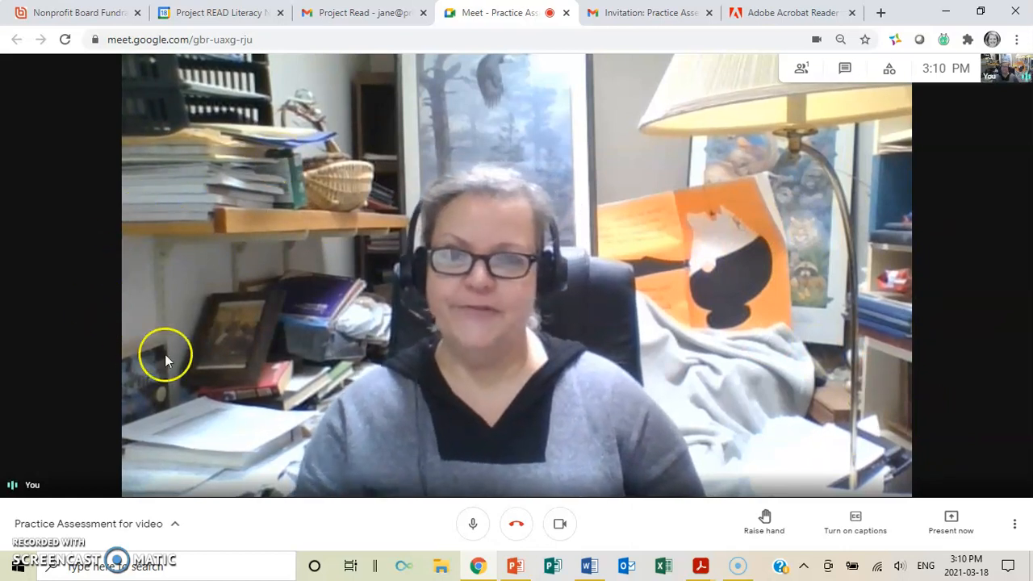
mouse_move(448, 314)
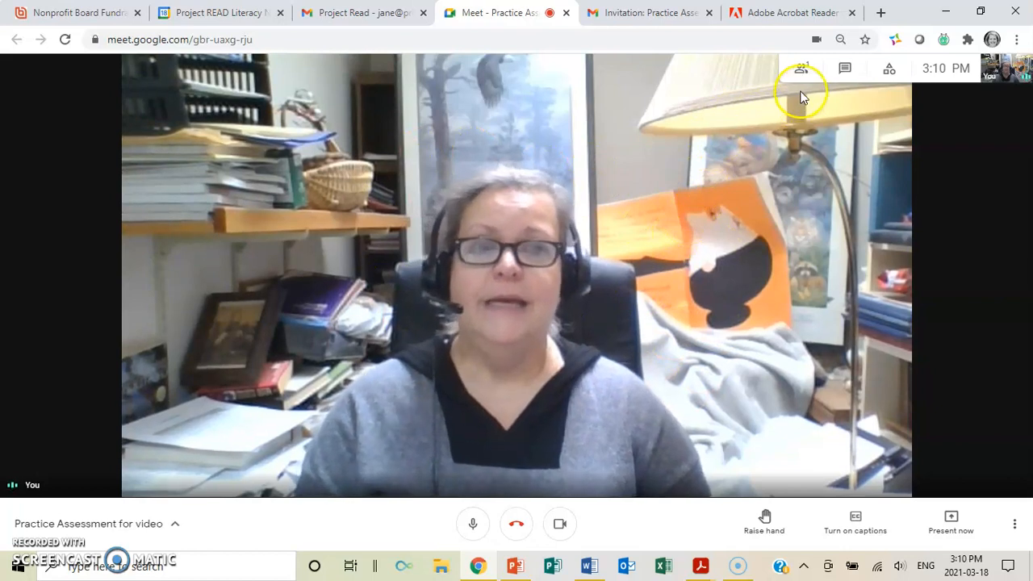
mouse_move(795, 68)
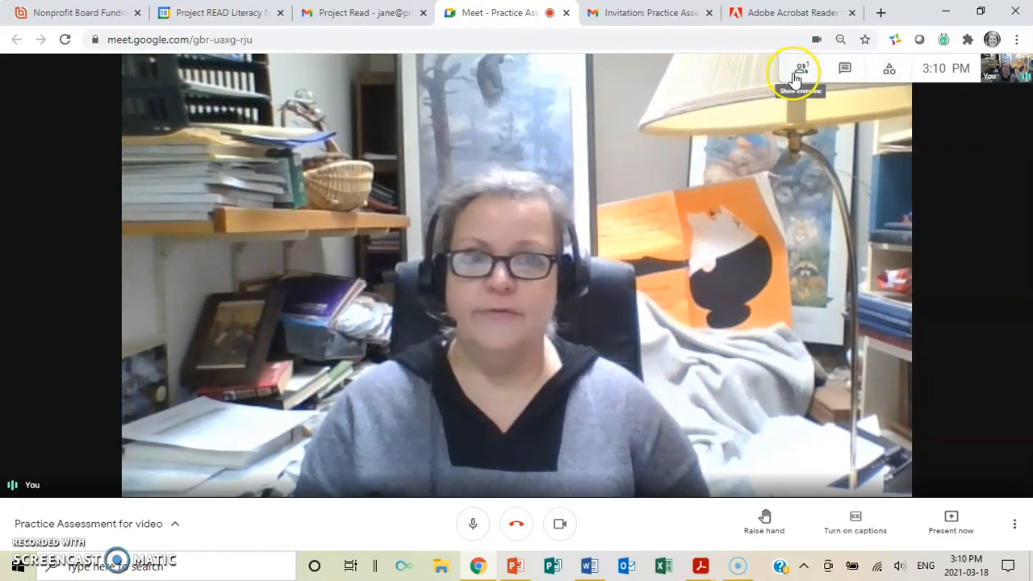
left_click(793, 68)
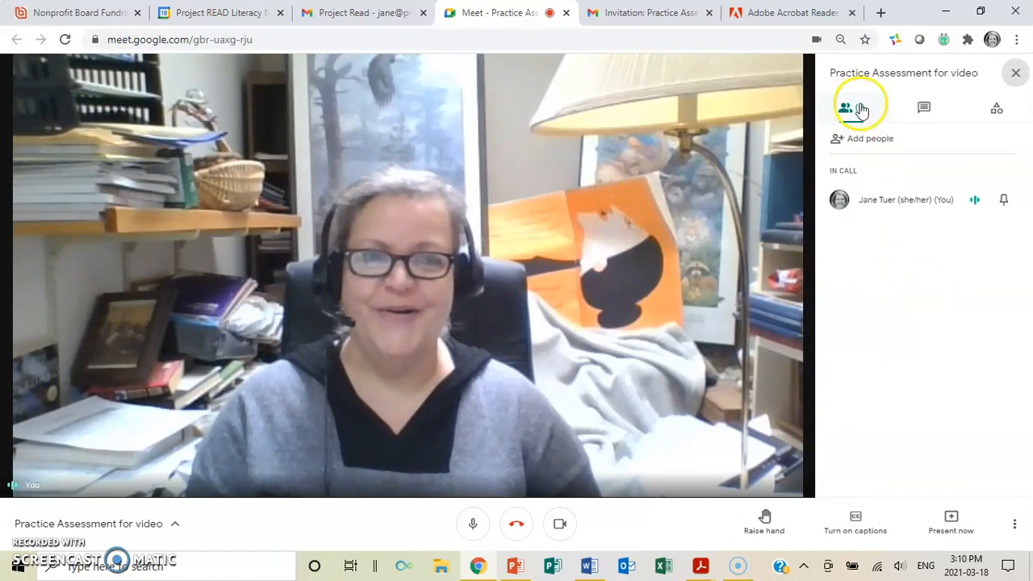
left_click(845, 108)
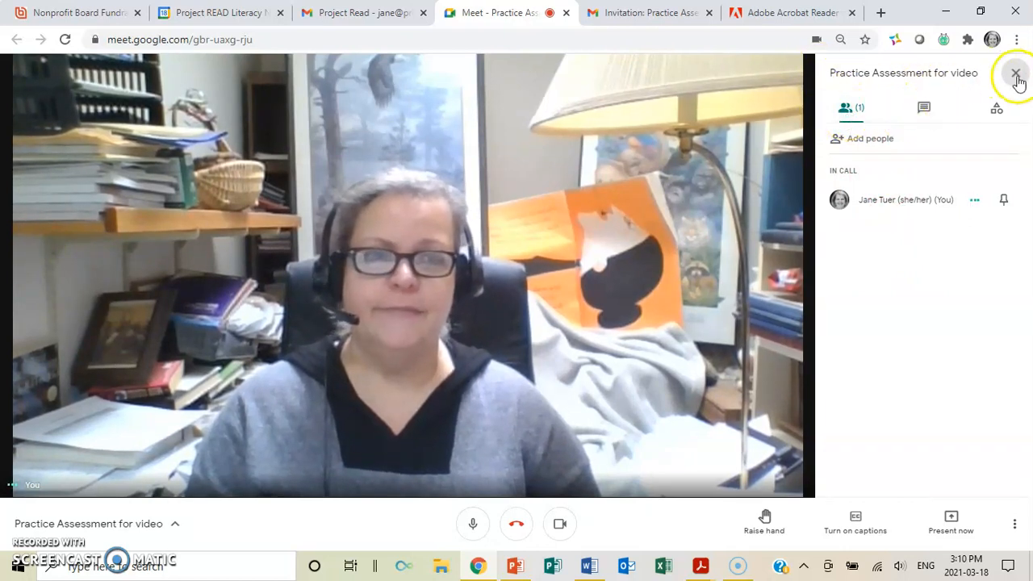
left_click(1015, 73)
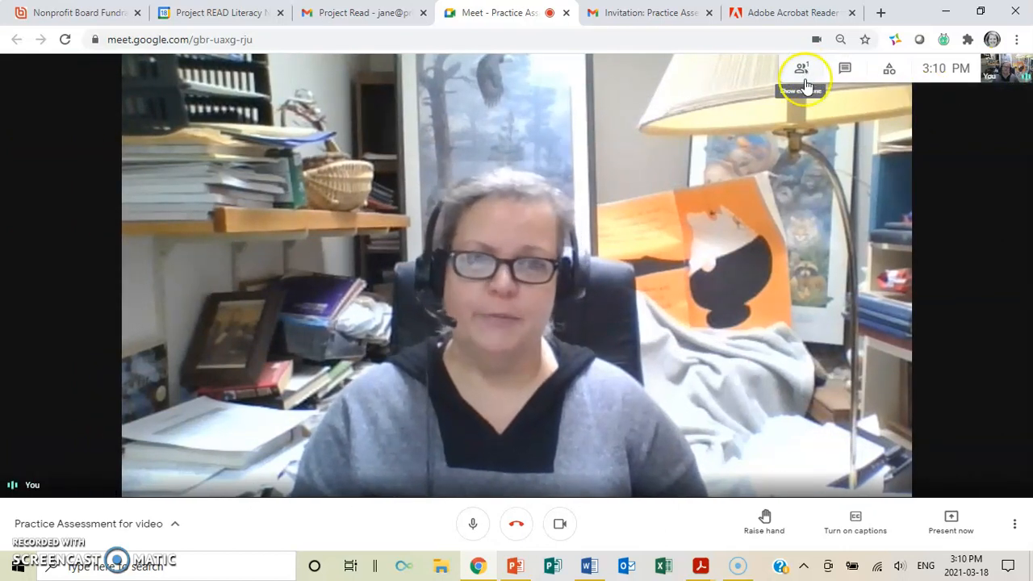
left_click(803, 68)
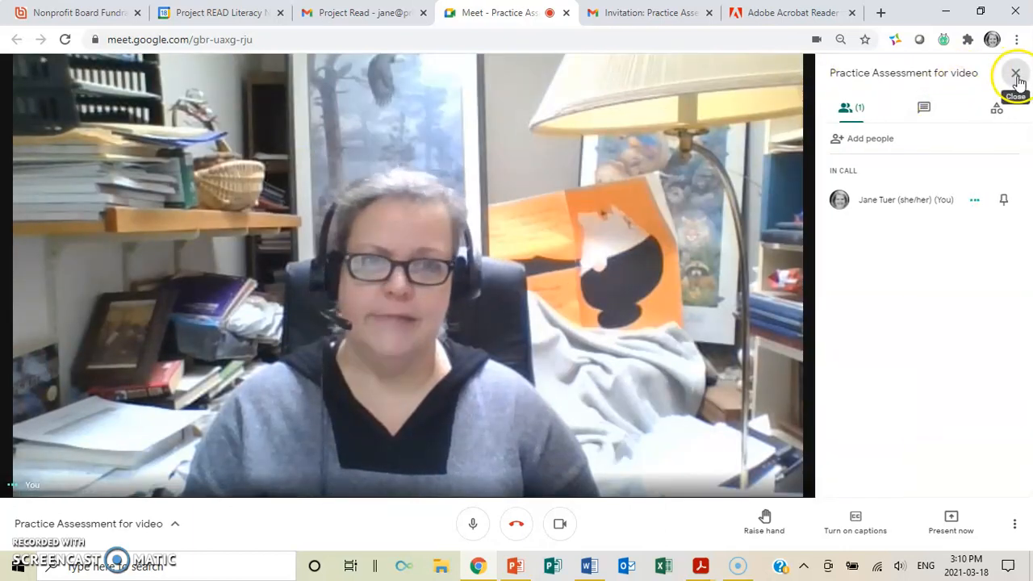
left_click(1015, 72)
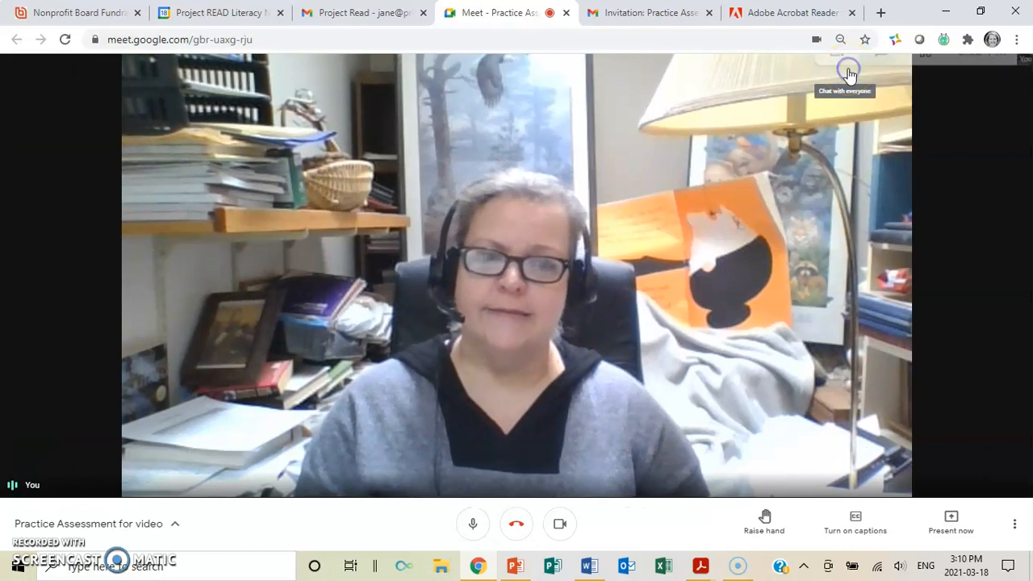
Send 'Hi my sound isn't working' to everyone in chat, then close the panel
left_click(849, 69)
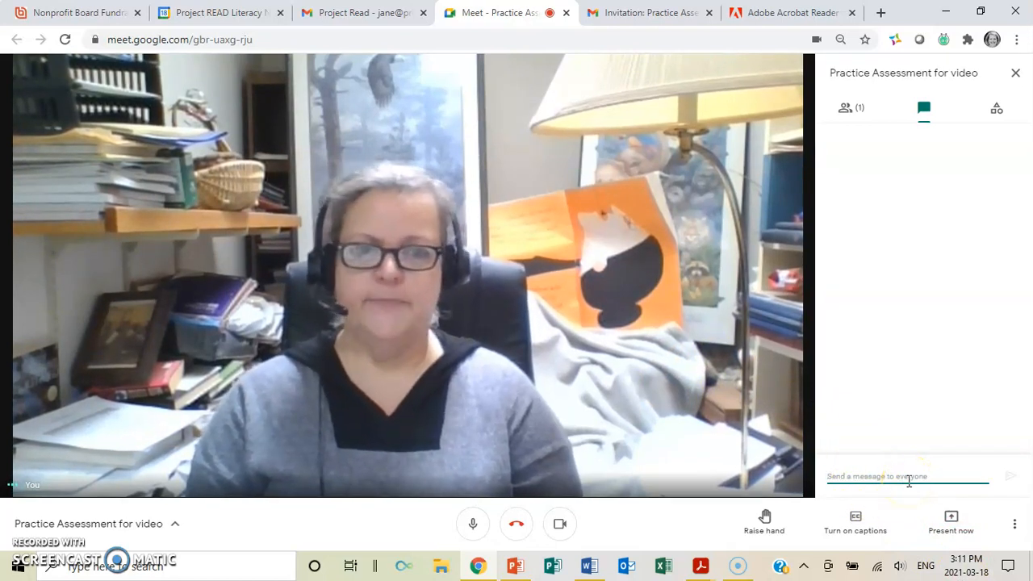
type("Hi my sound isn't working")
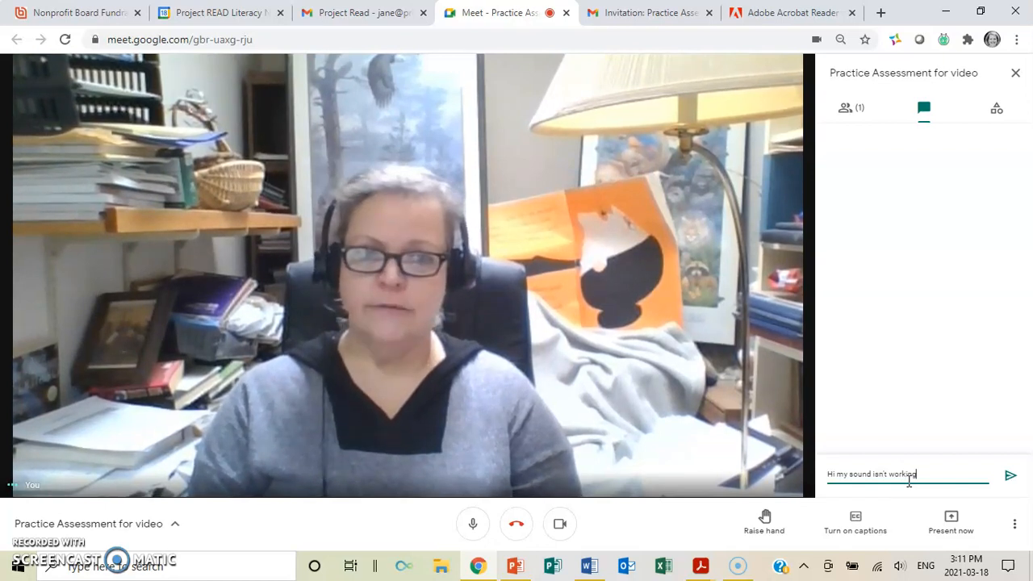
left_click(1011, 474)
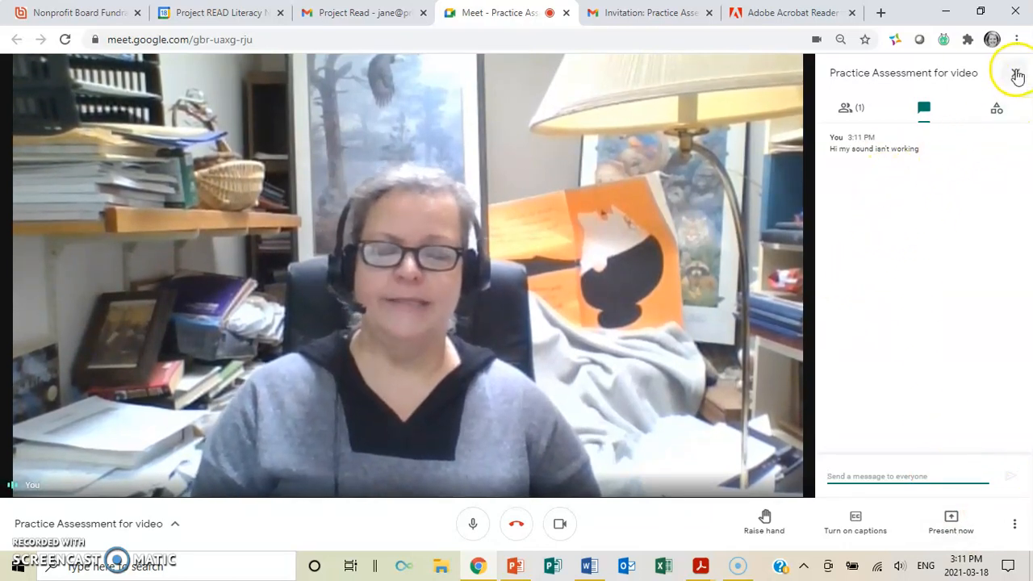
left_click(1018, 72)
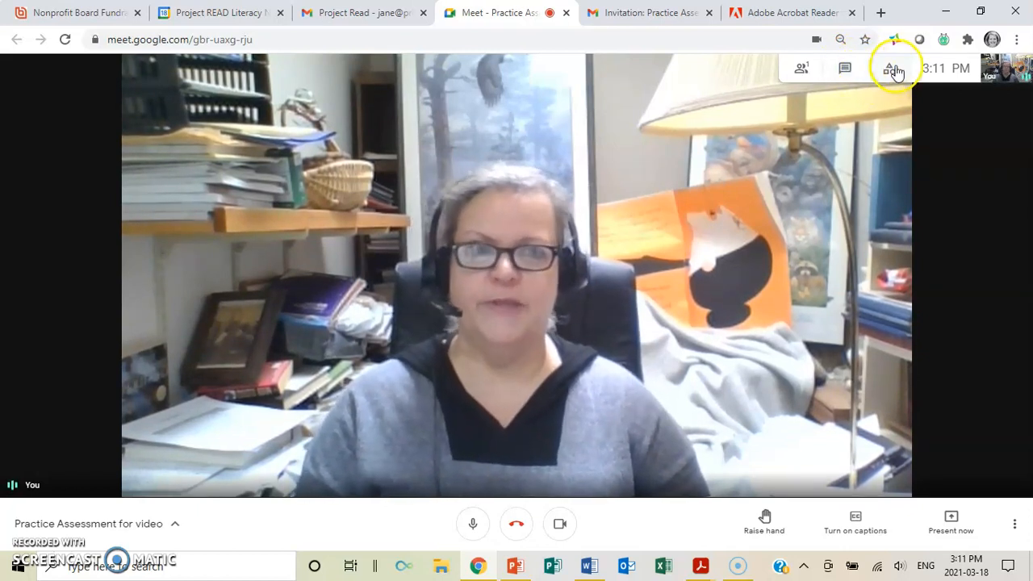
left_click(893, 67)
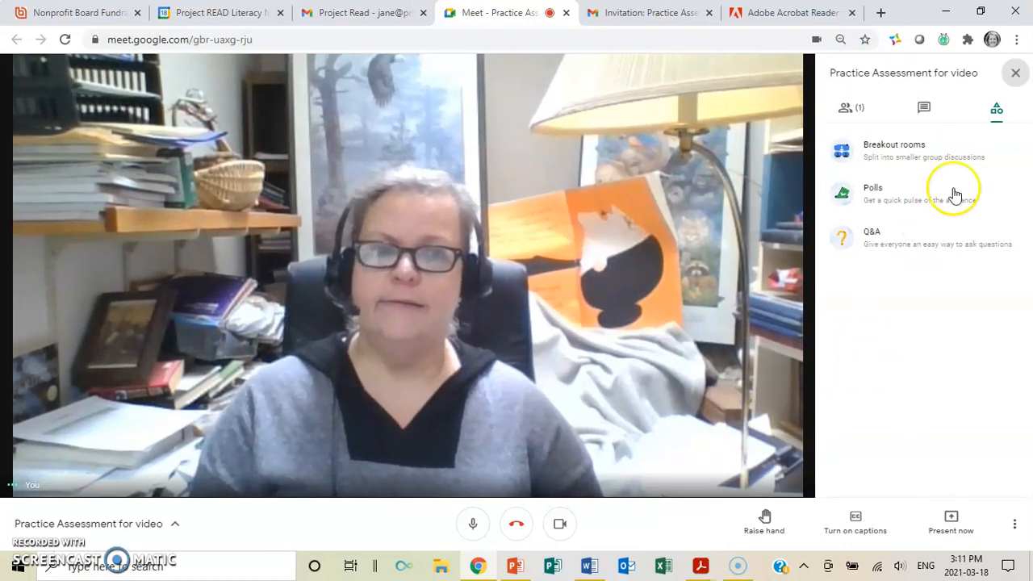
left_click(1015, 73)
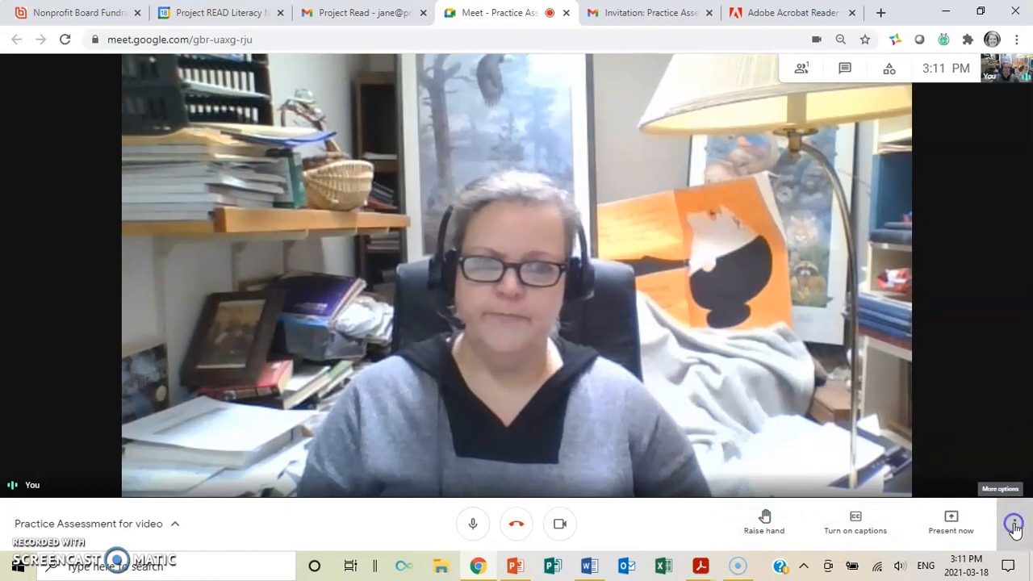
View the Change layout options and close them with Tiled unchanged
left_click(994, 523)
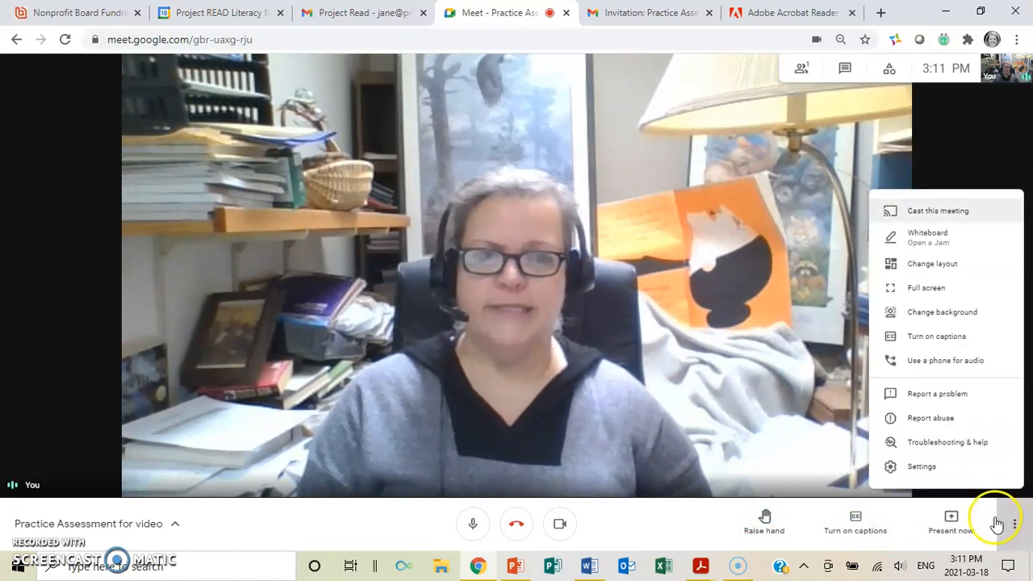
mouse_move(977, 238)
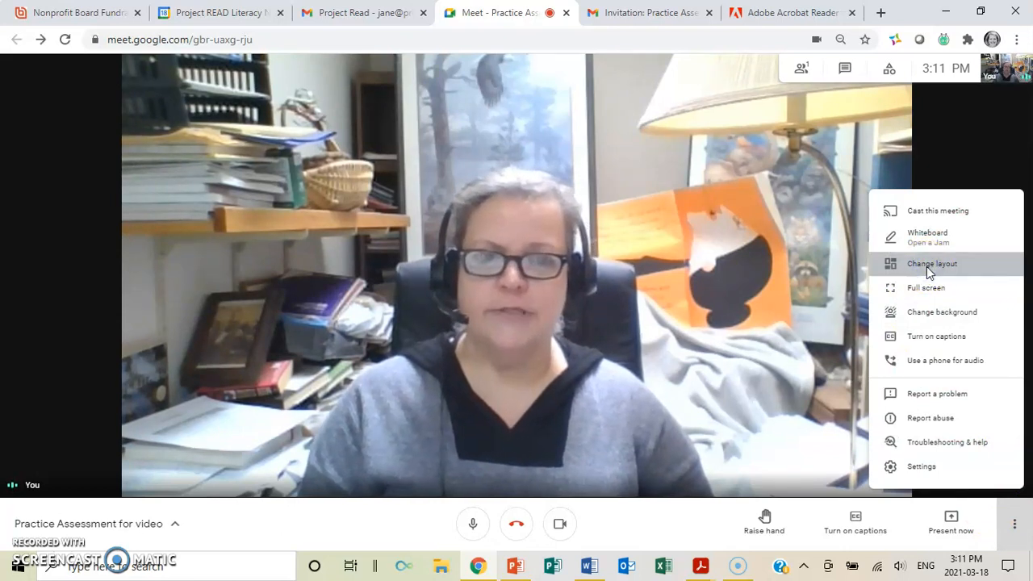
left_click(933, 263)
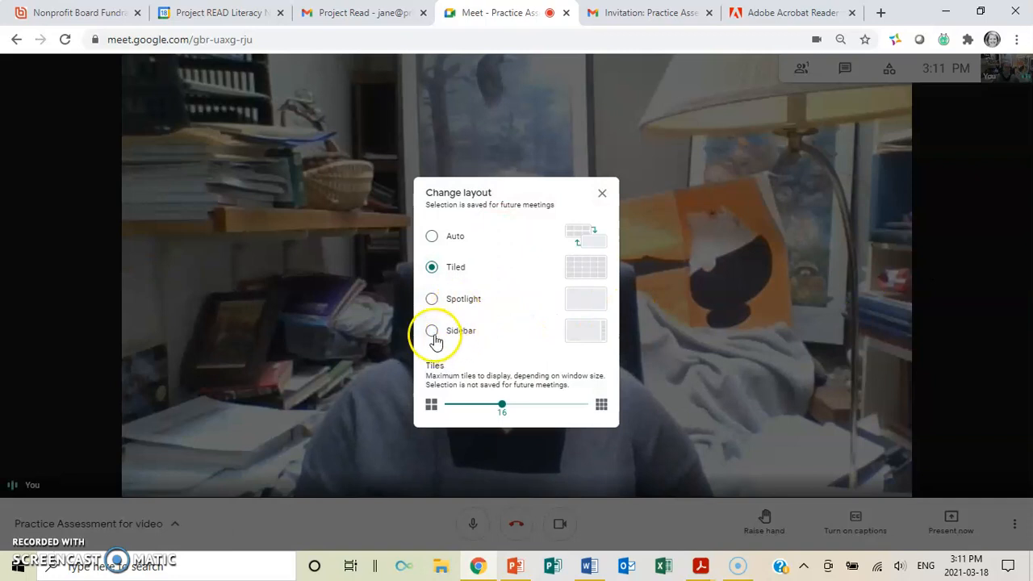
mouse_move(605, 355)
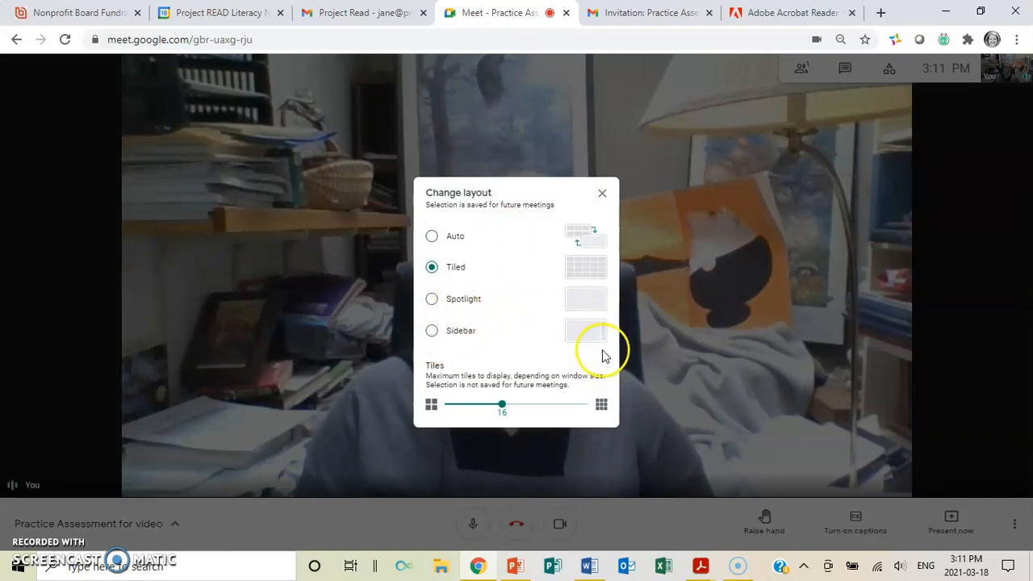
mouse_move(424, 307)
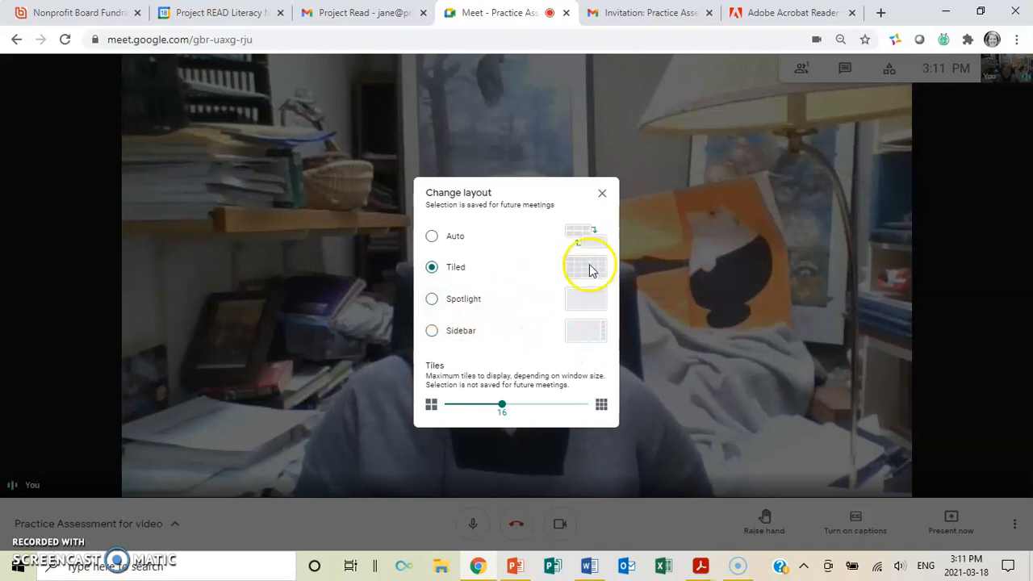
mouse_move(602, 200)
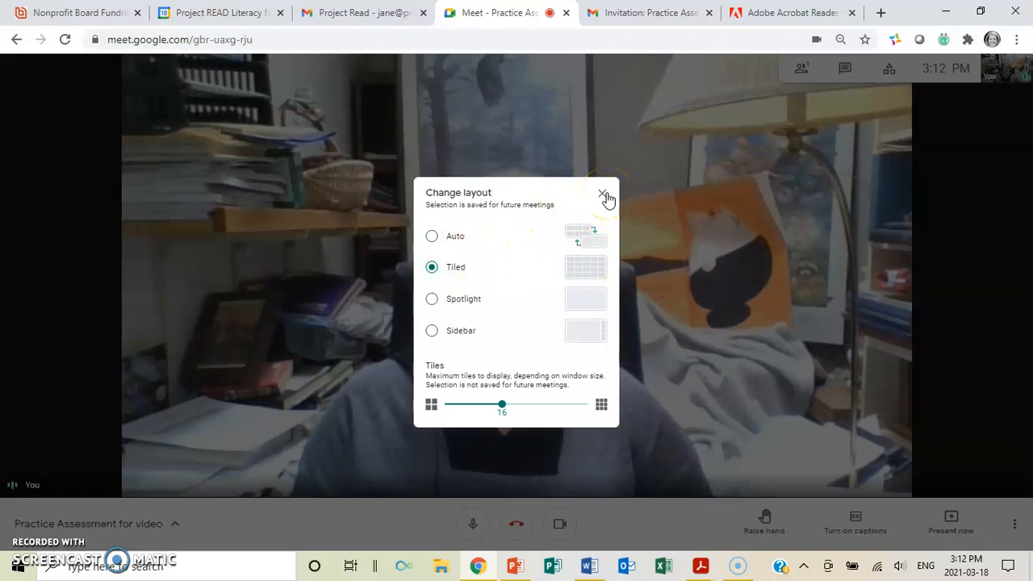
mouse_move(545, 414)
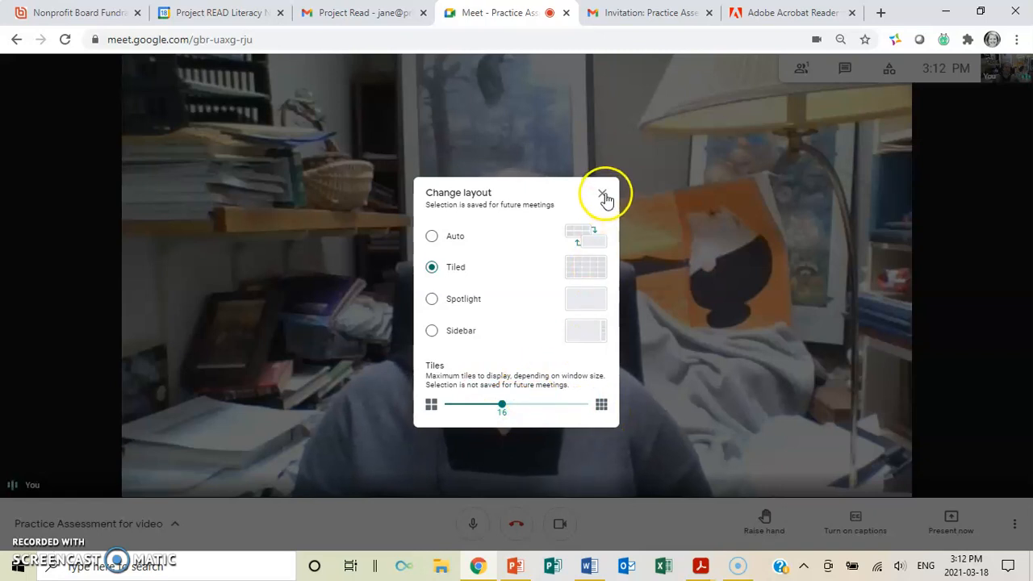
left_click(603, 196)
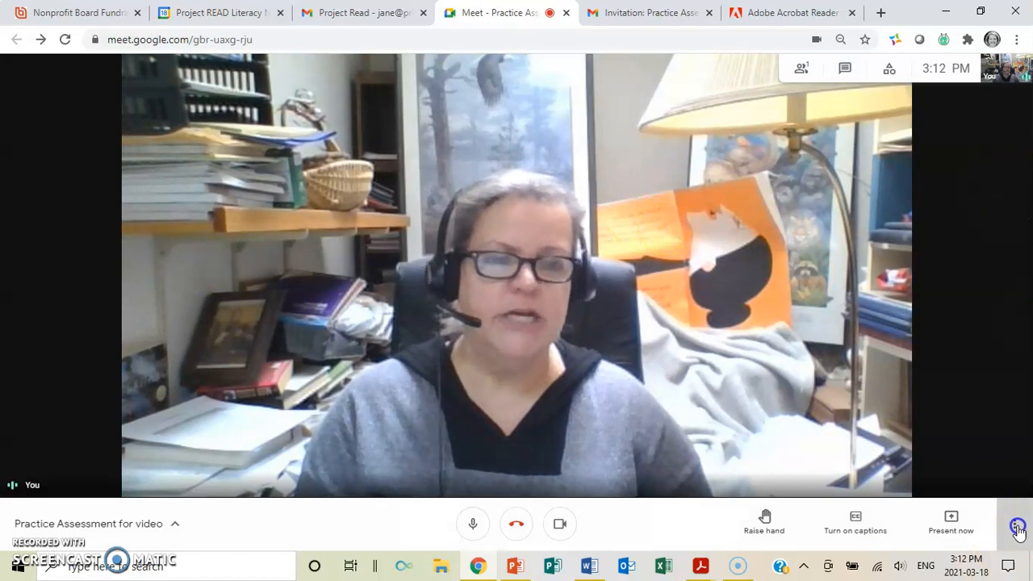
left_click(1019, 529)
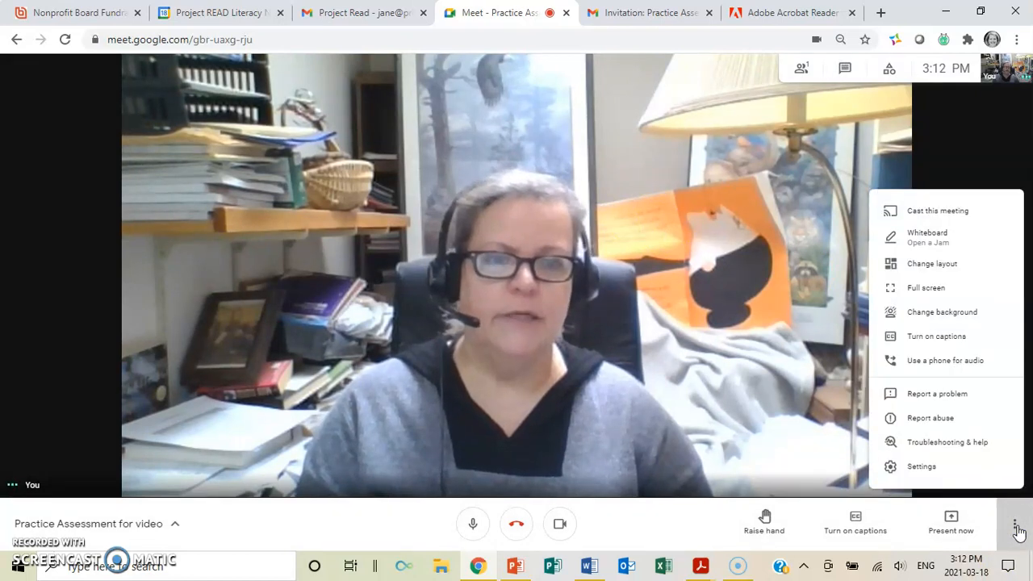
mouse_move(933, 315)
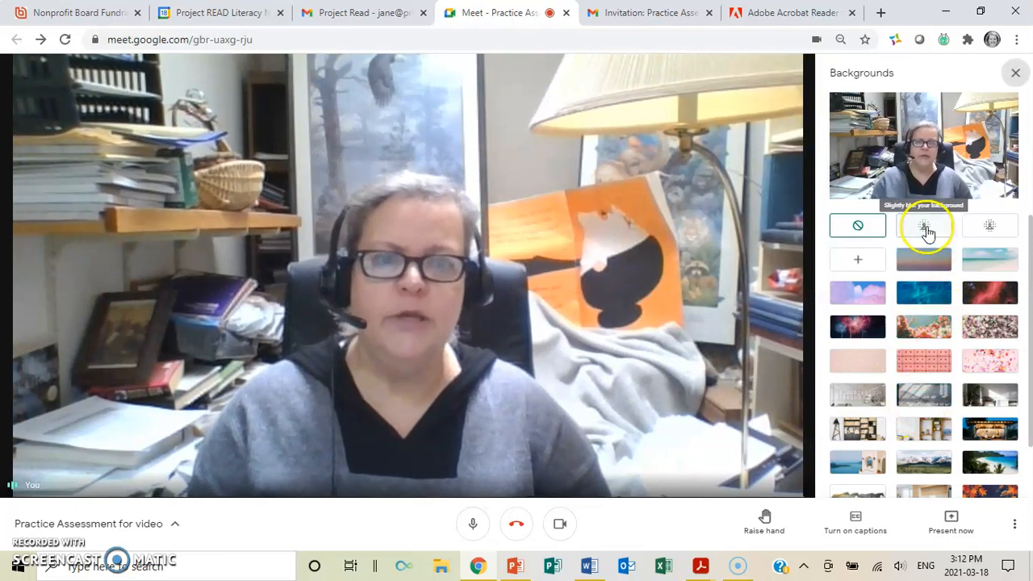
left_click(924, 225)
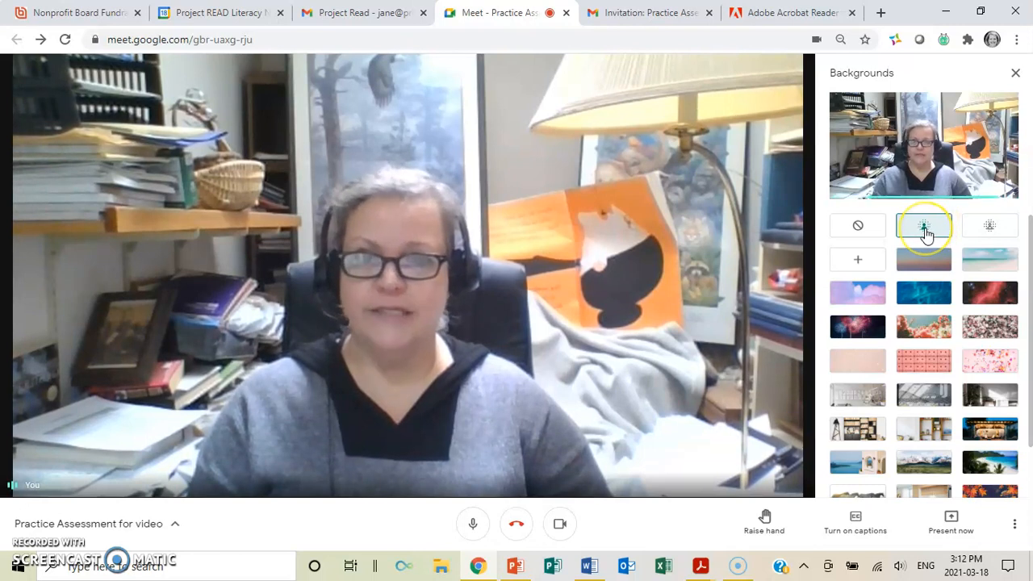
left_click(924, 225)
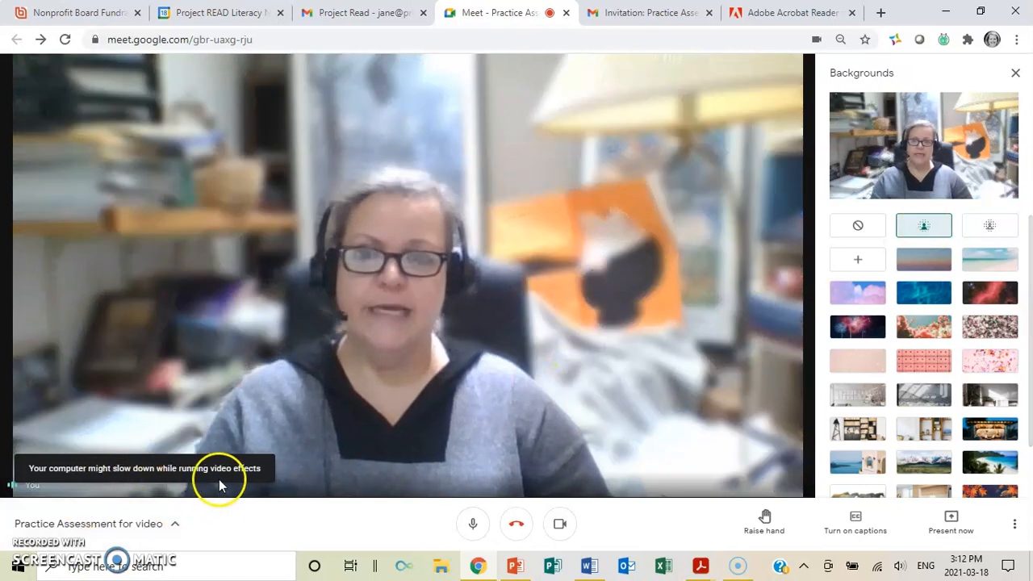
mouse_move(589, 234)
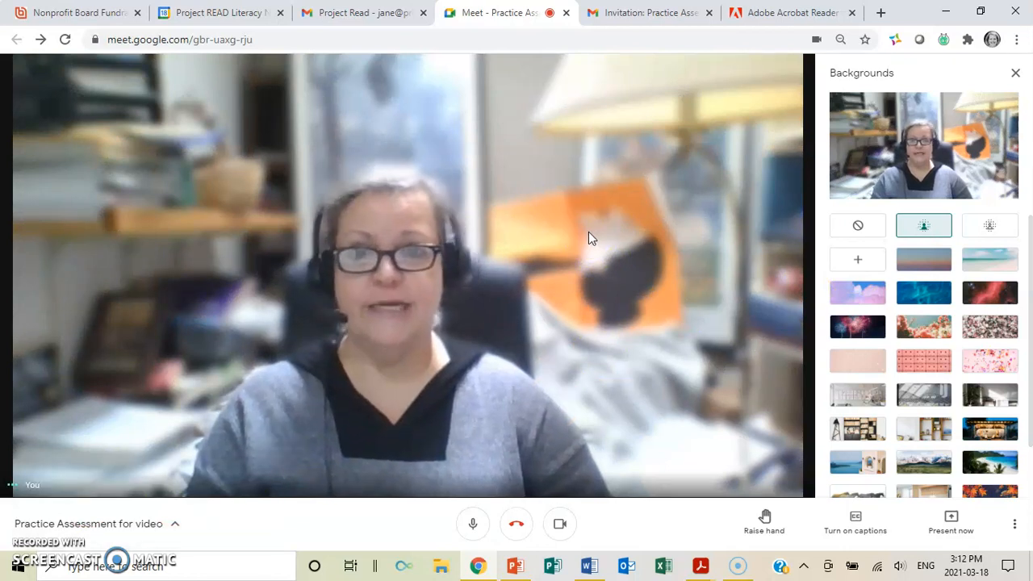
left_click(857, 225)
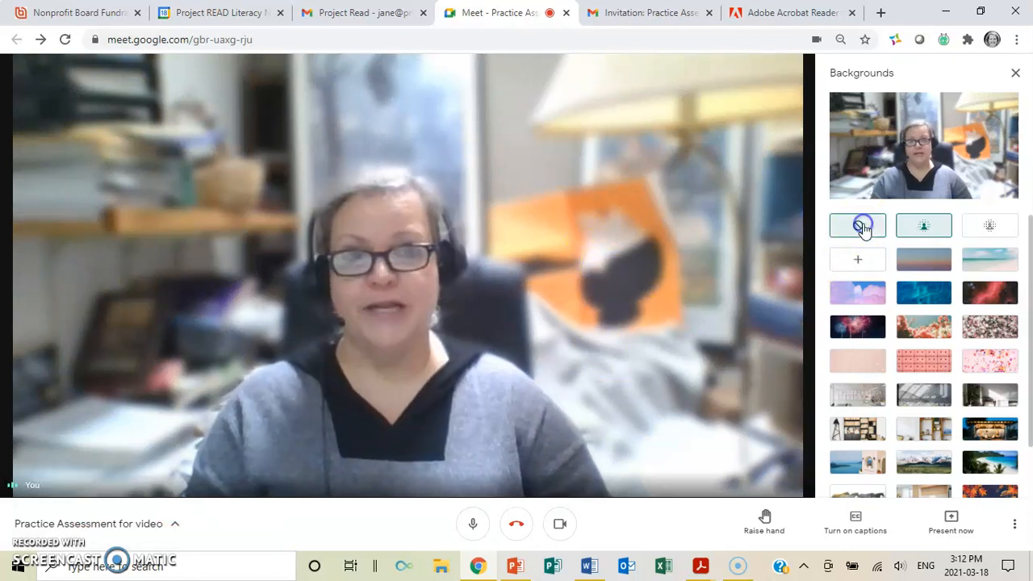
left_click(858, 226)
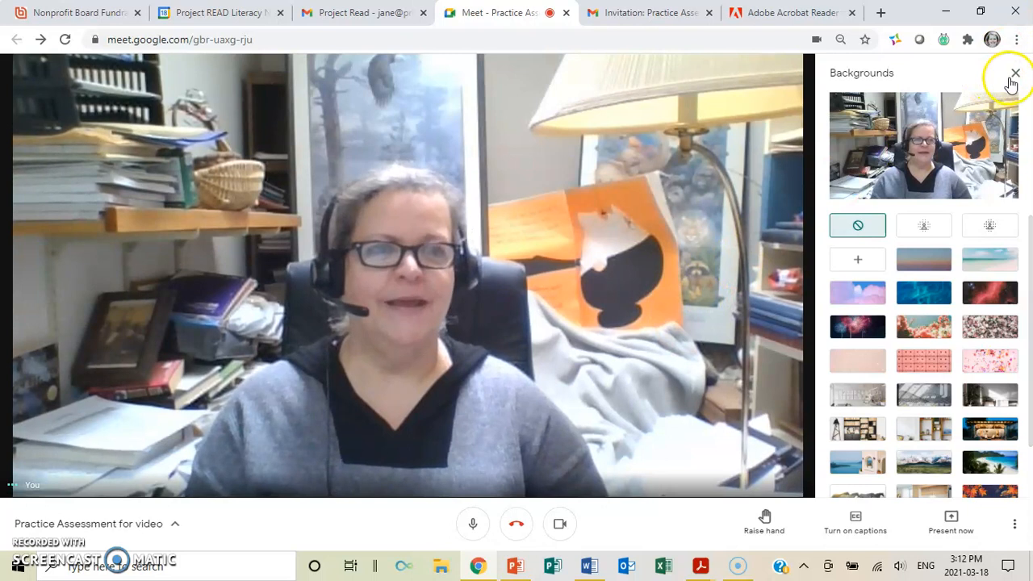
left_click(1014, 73)
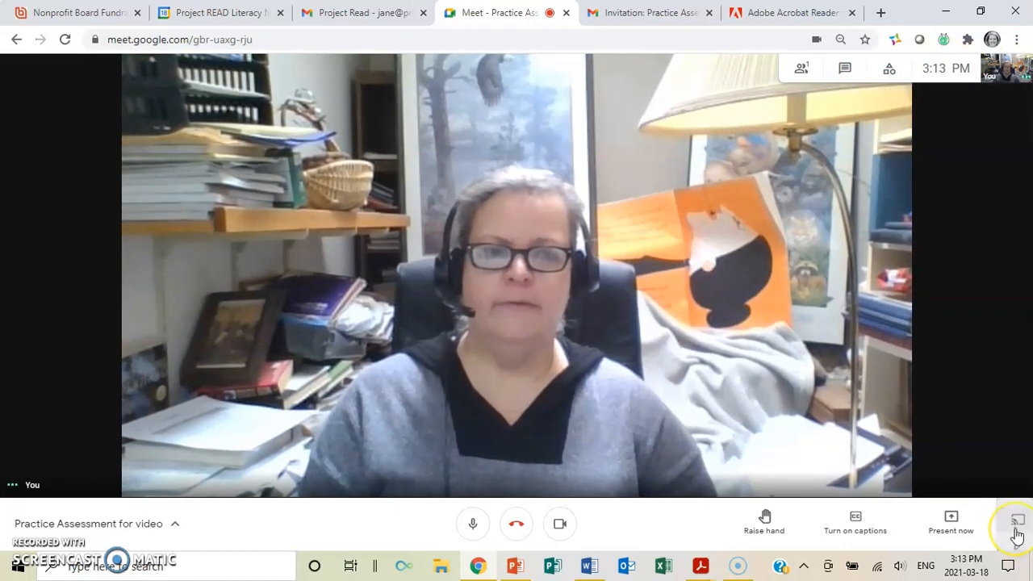
left_click(1016, 530)
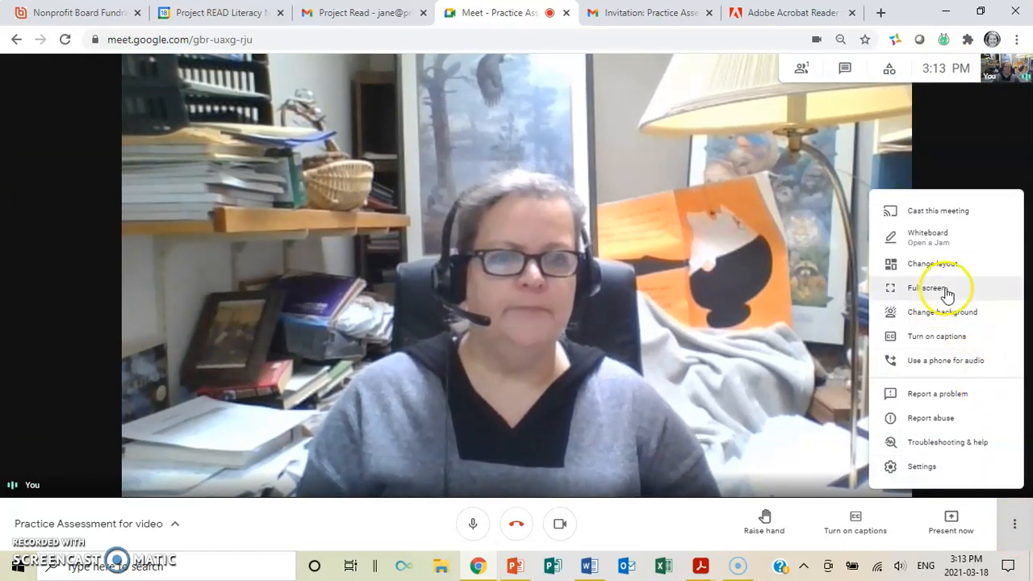
mouse_move(948, 343)
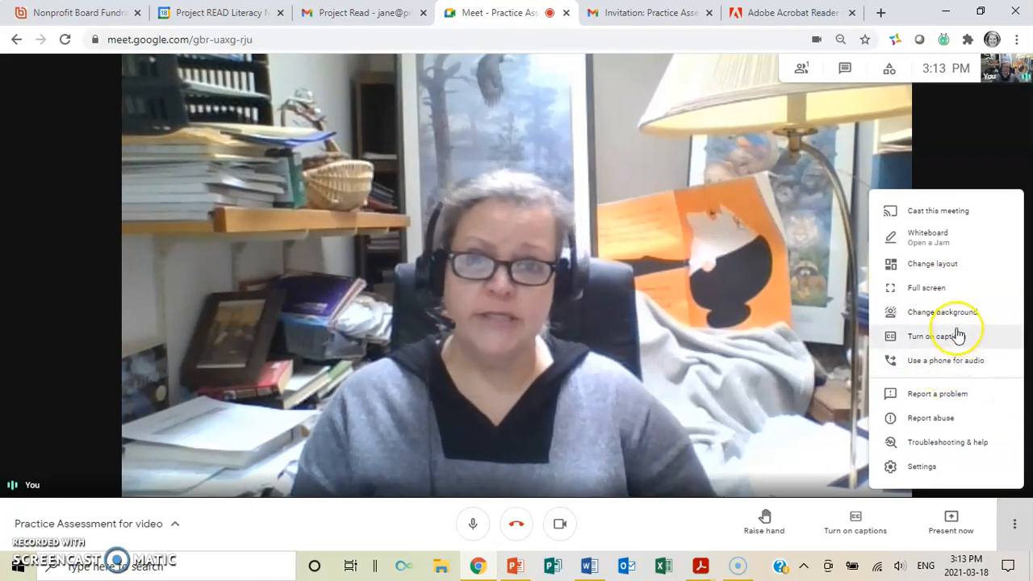
mouse_move(634, 379)
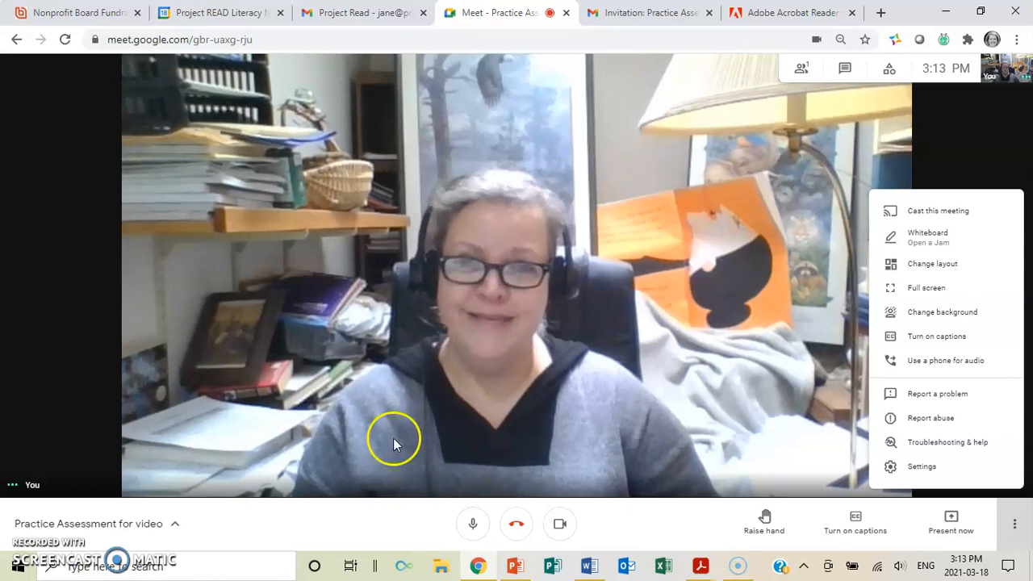
mouse_move(449, 450)
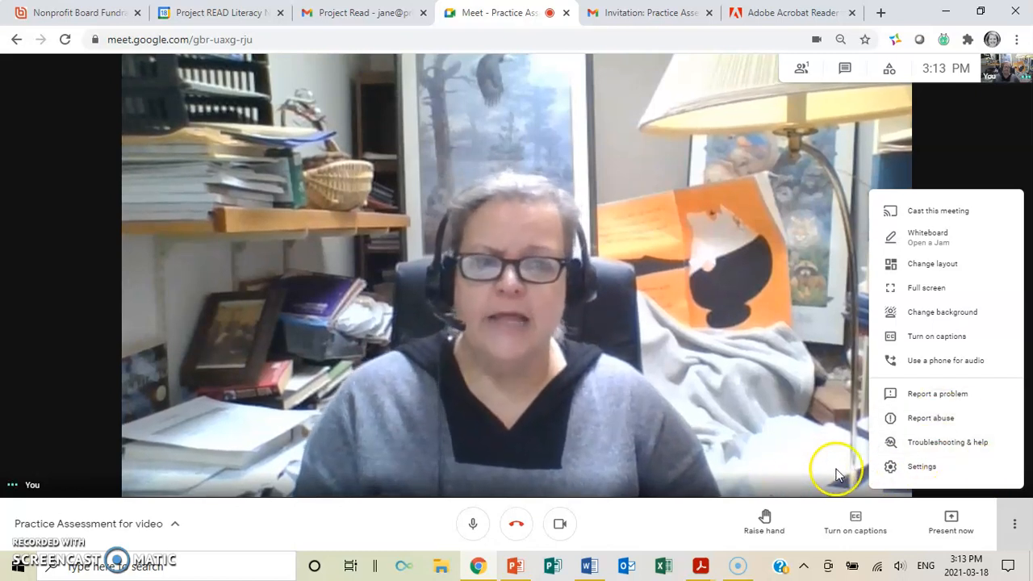
mouse_move(620, 153)
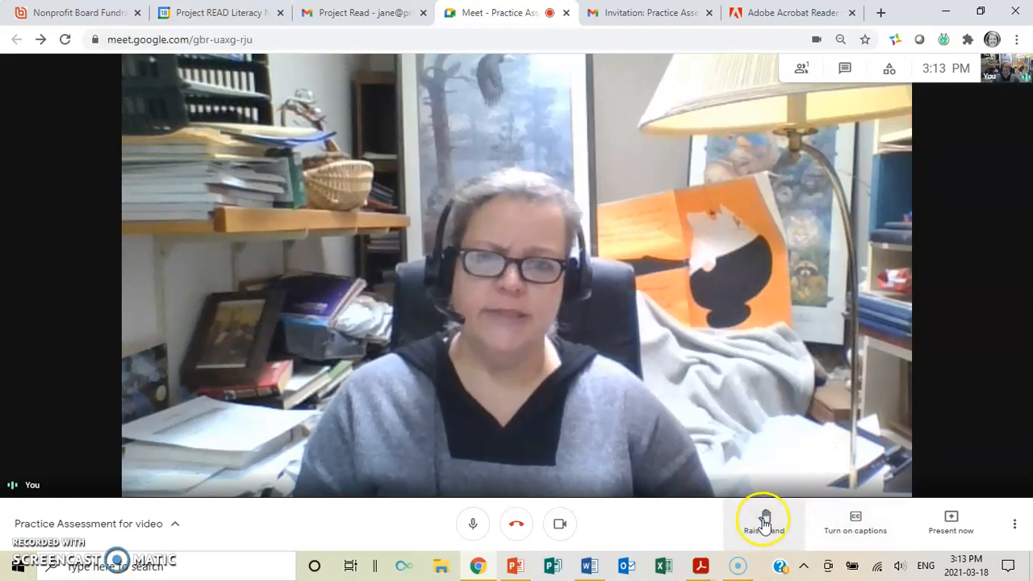
left_click(764, 517)
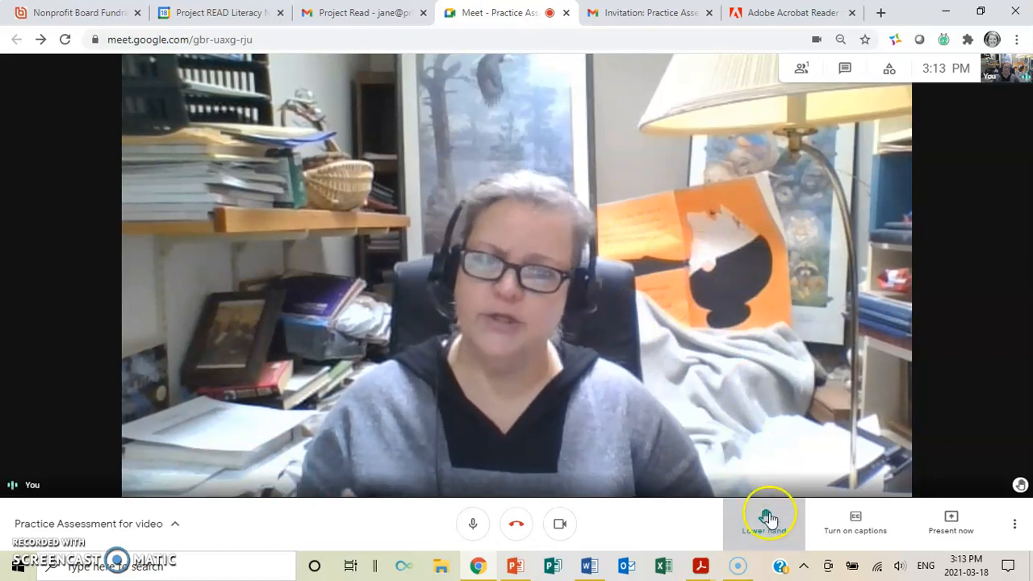
left_click(764, 523)
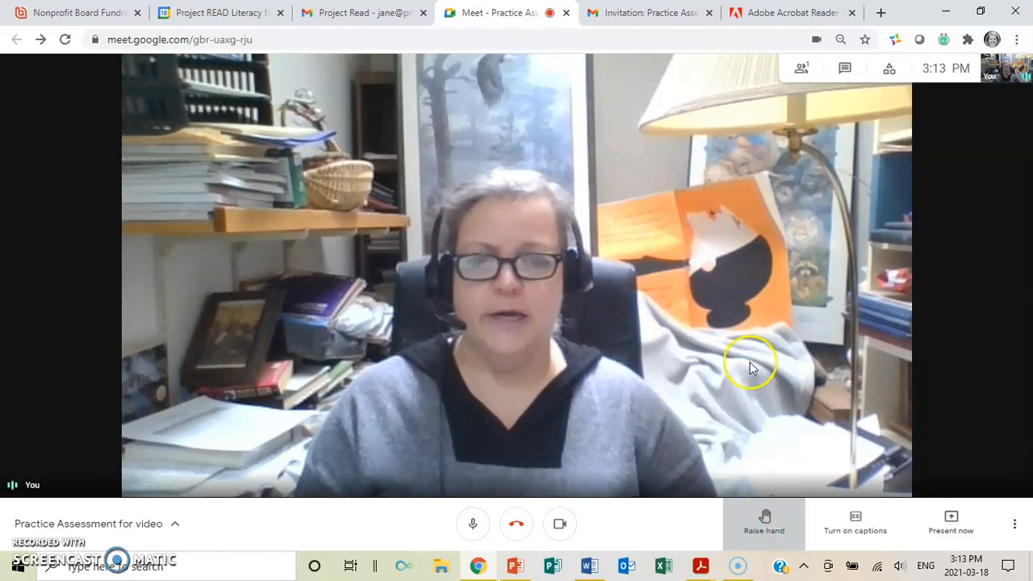
mouse_move(630, 501)
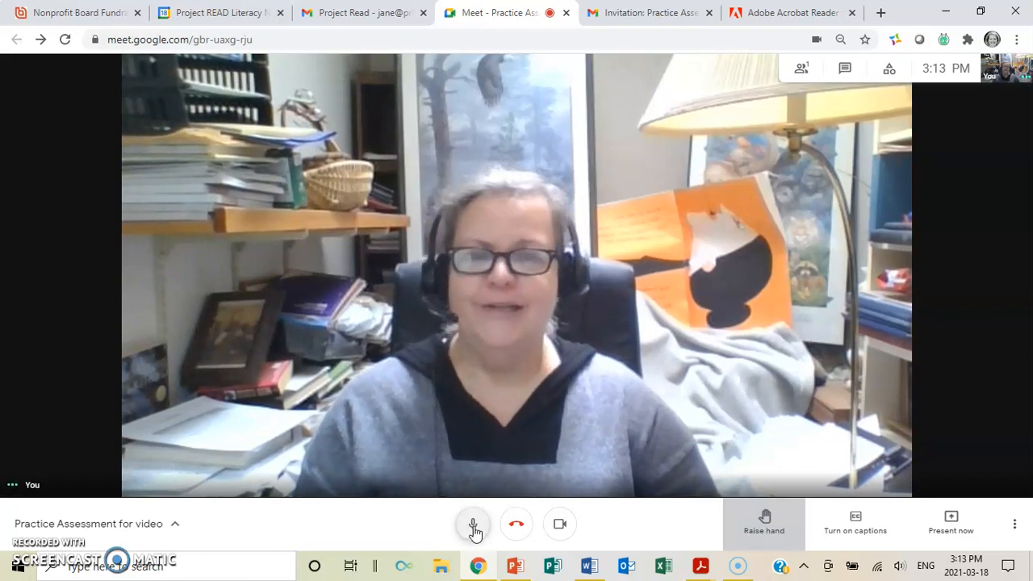
left_click(473, 524)
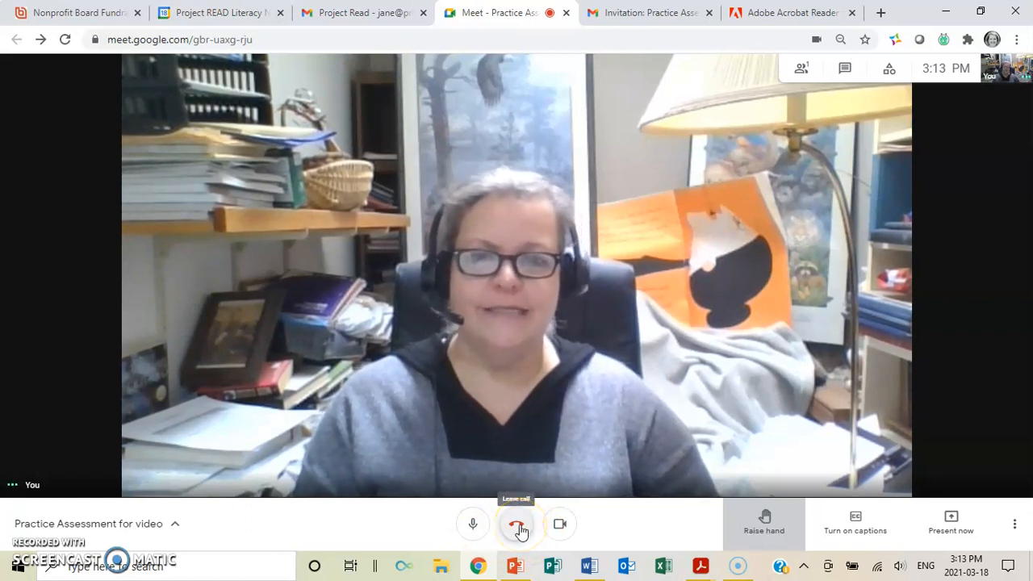
Leave the call to reach the 'You left the meeting' screen
left_click(516, 524)
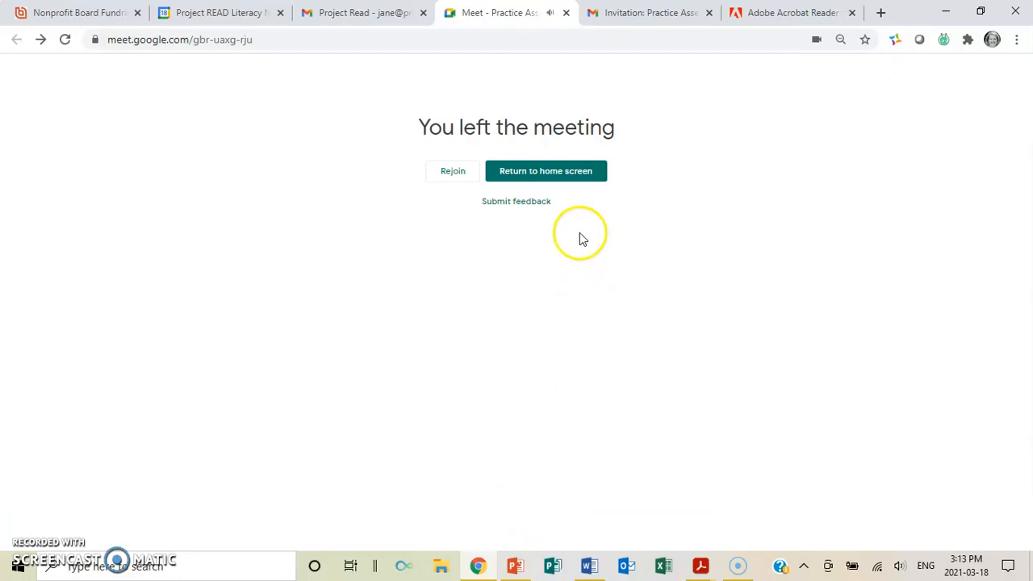
mouse_move(91, 454)
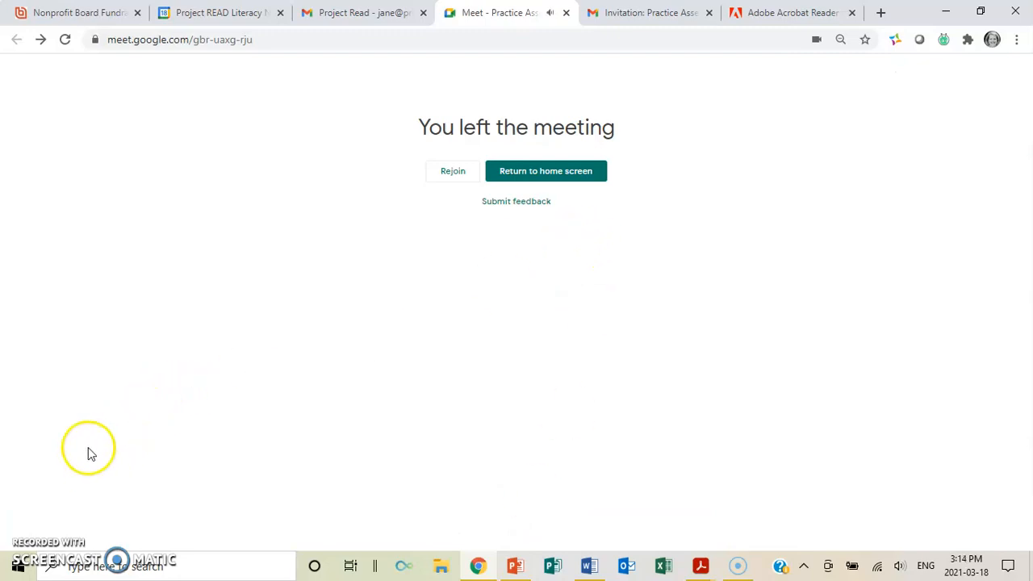
mouse_move(32, 553)
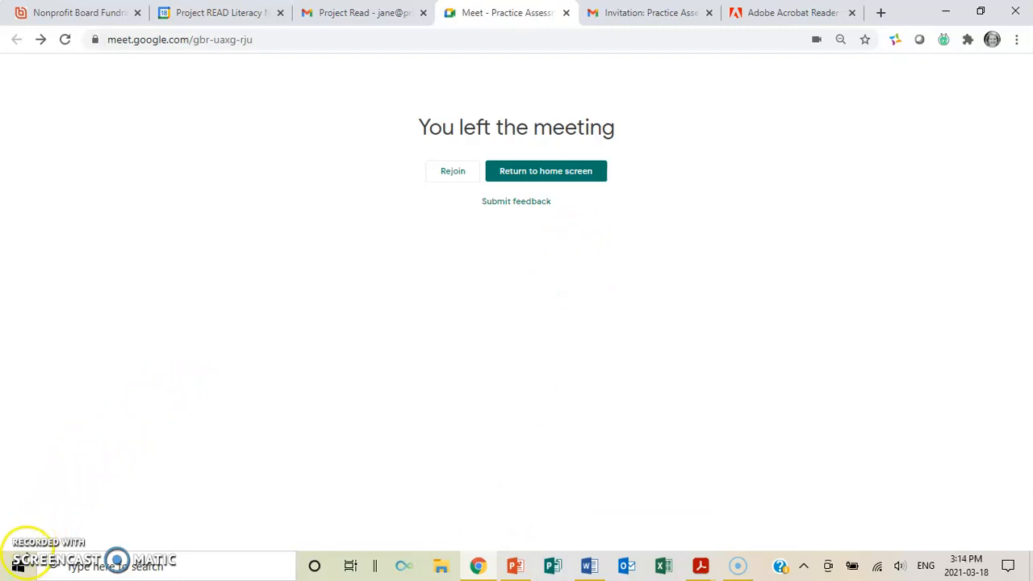